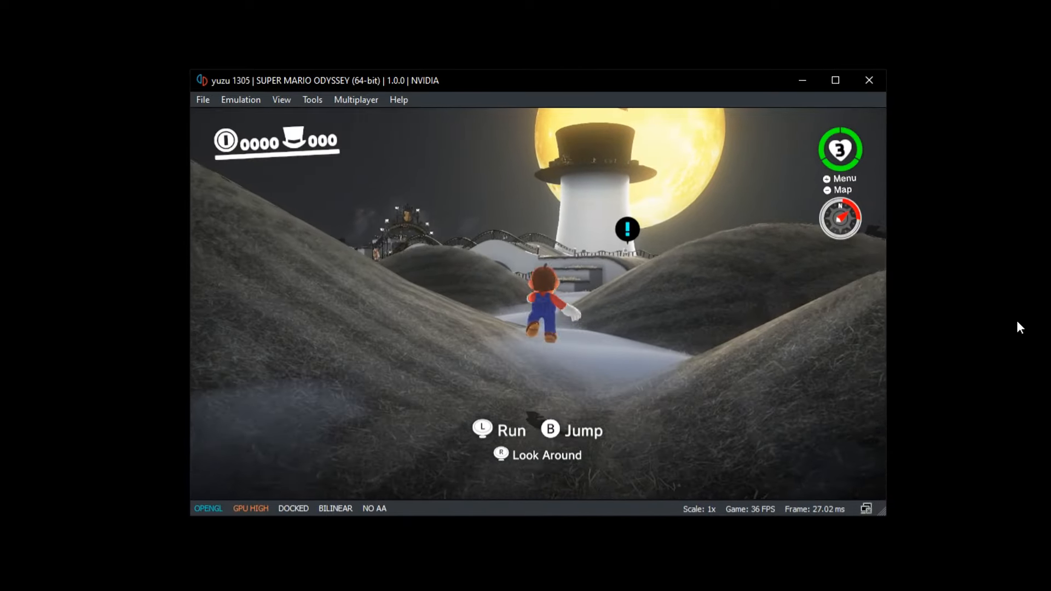
# Step: Close the running Super Mario Odyssey session and relaunch yuzu from the desktop shortcut
pyautogui.click(867, 79)
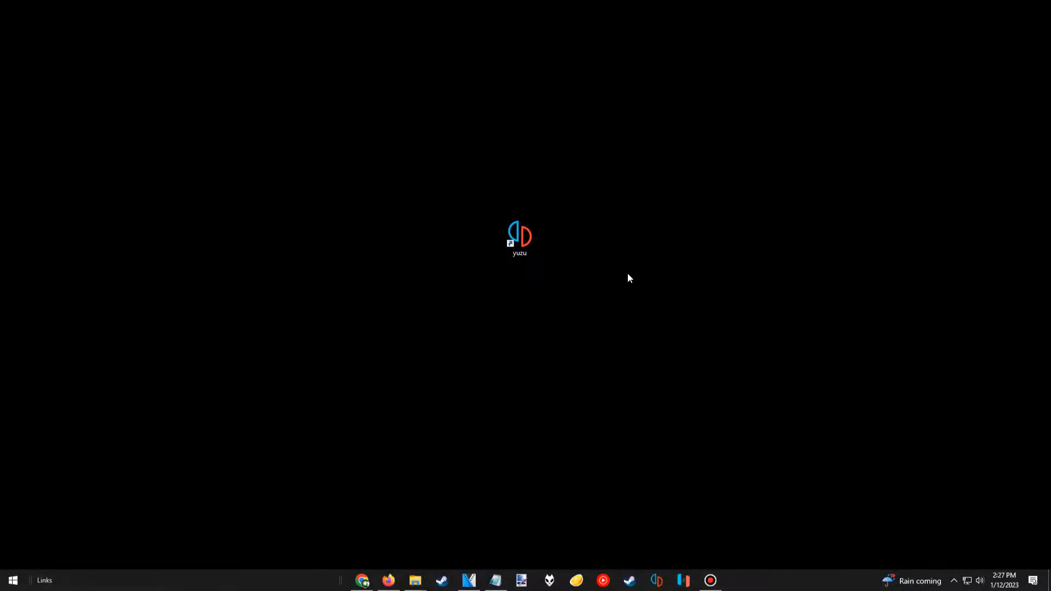
pyautogui.moveTo(511, 283)
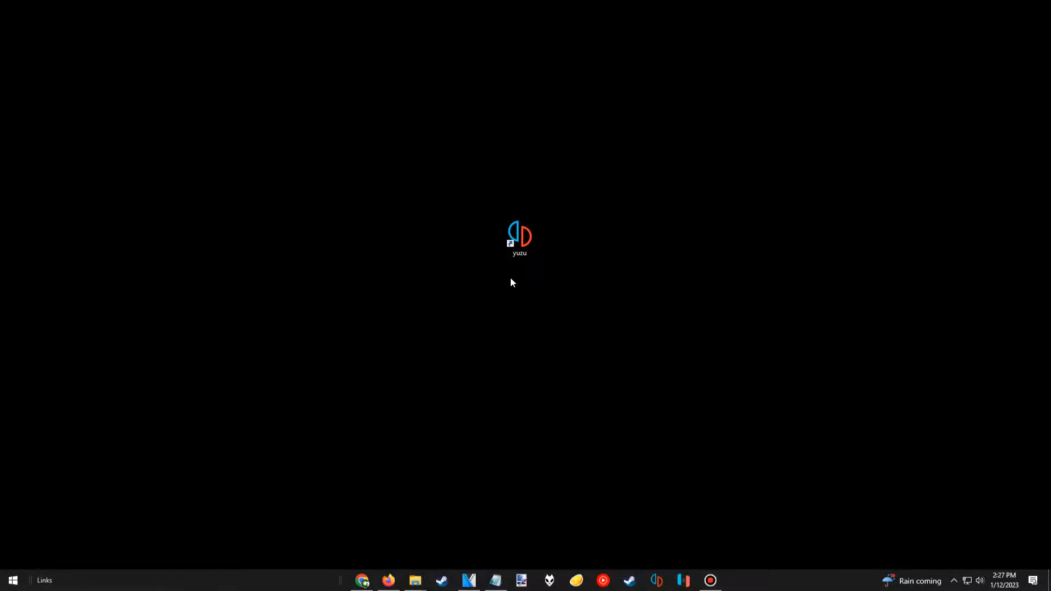
pyautogui.moveTo(516, 279)
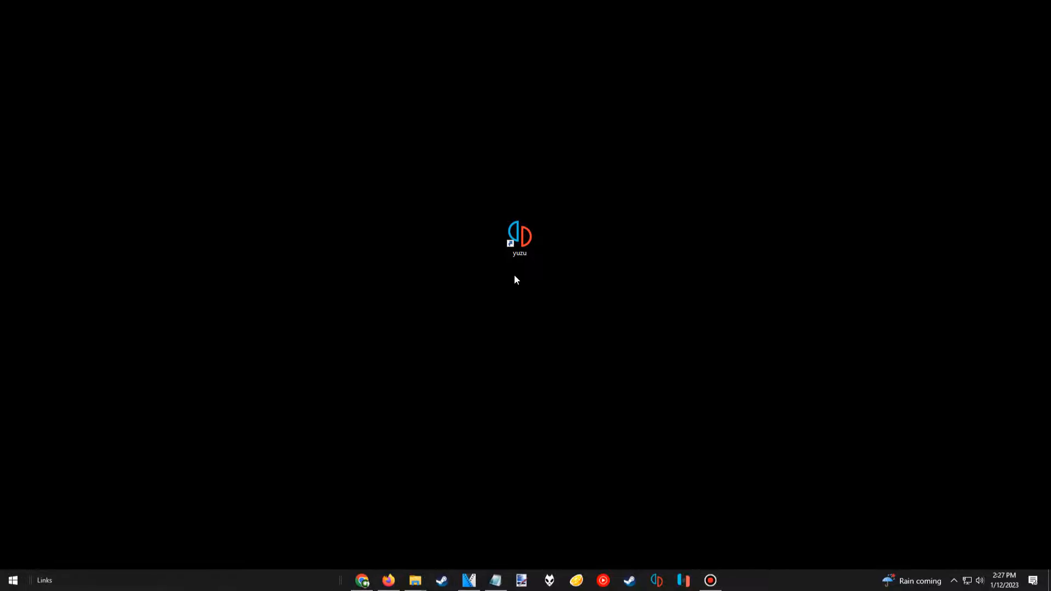
pyautogui.click(519, 237)
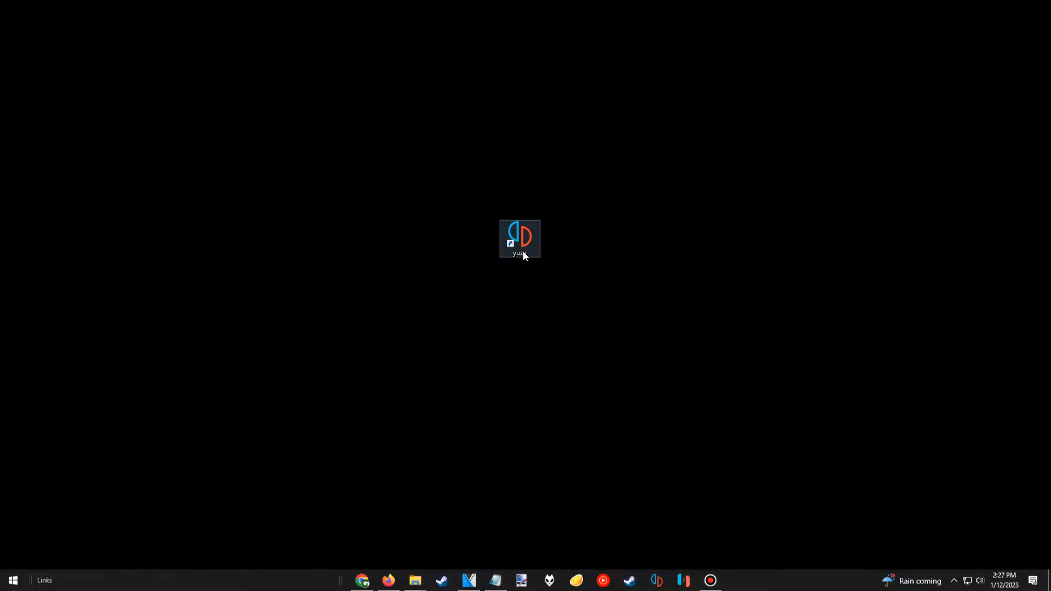
pyautogui.doubleClick(519, 238)
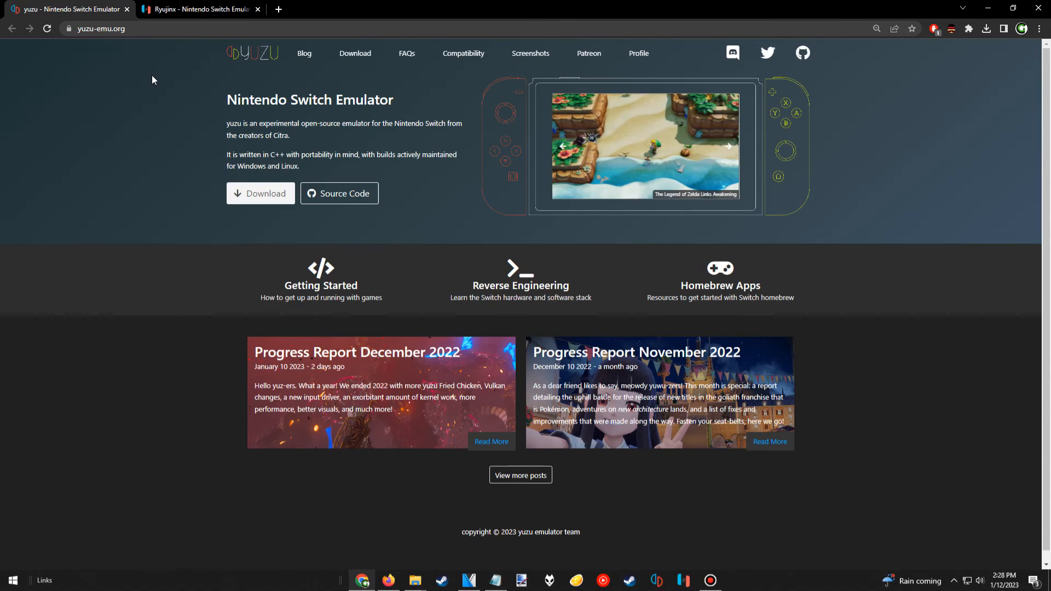
# Step: Close the Ryujinx site tab and return to yuzu-emu.org
pyautogui.click(726, 145)
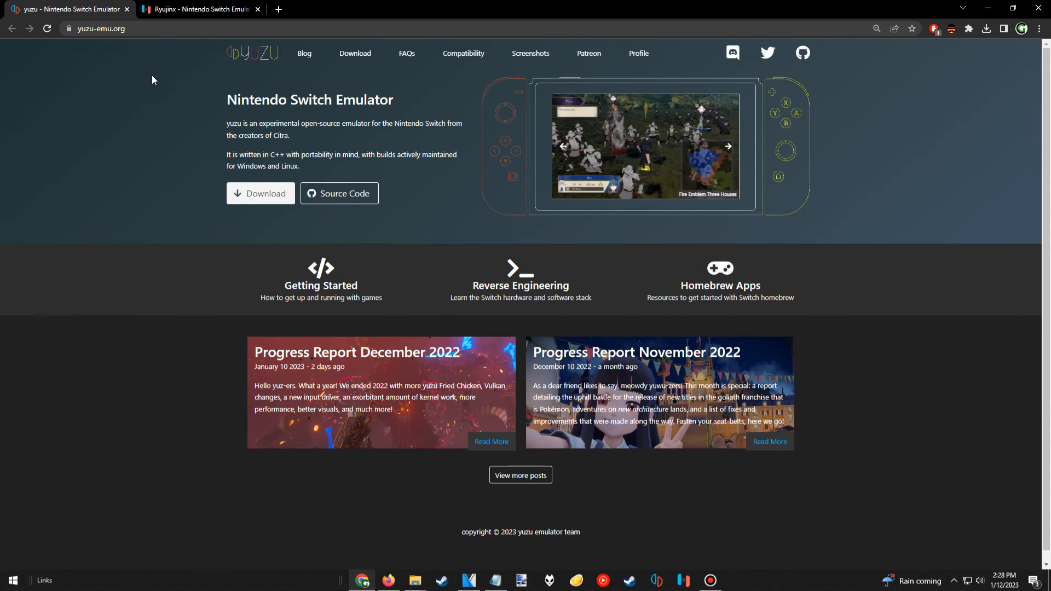
pyautogui.moveTo(161, 80)
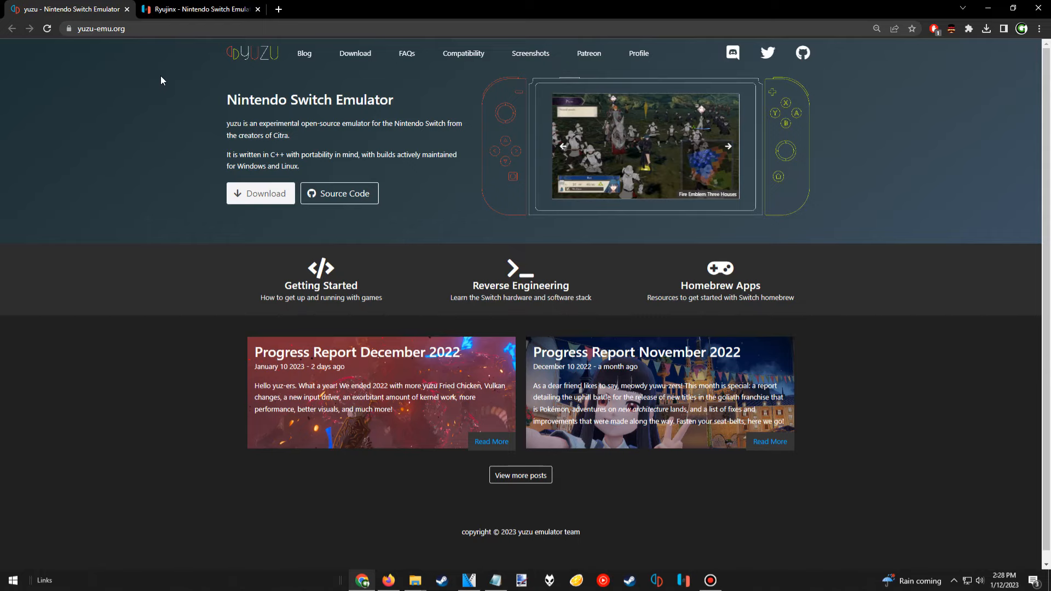
pyautogui.click(199, 9)
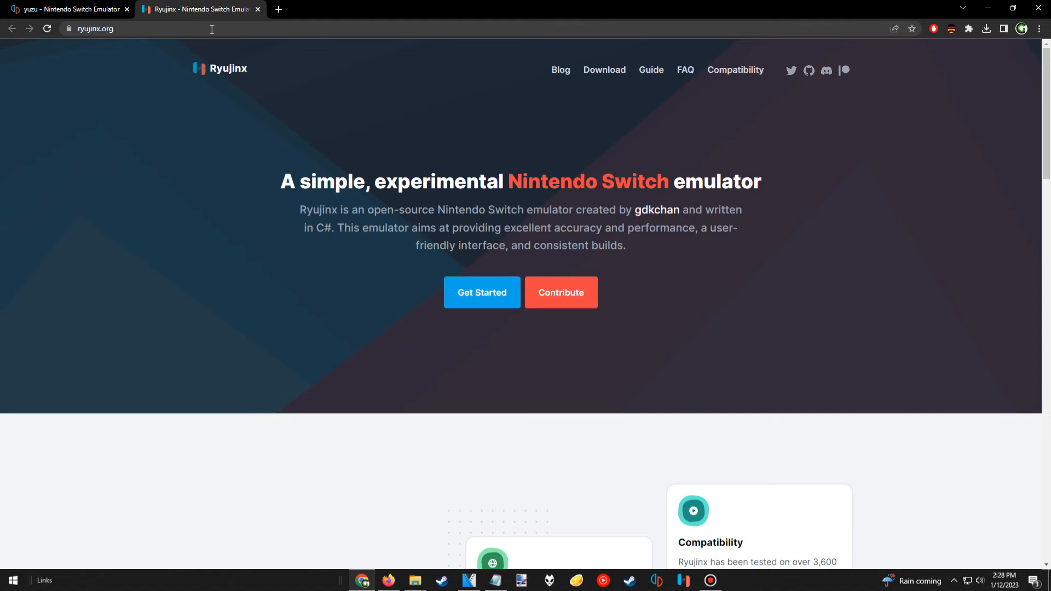
pyautogui.click(67, 9)
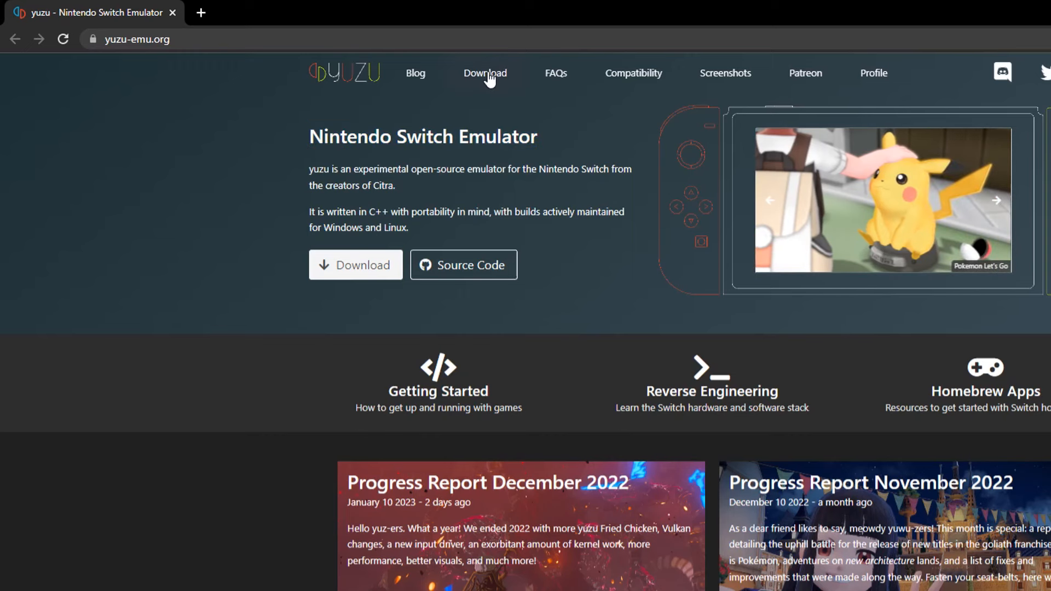
# Step: Download the Windows x64 yuzu installer and run yuzu_install.exe
pyautogui.click(484, 73)
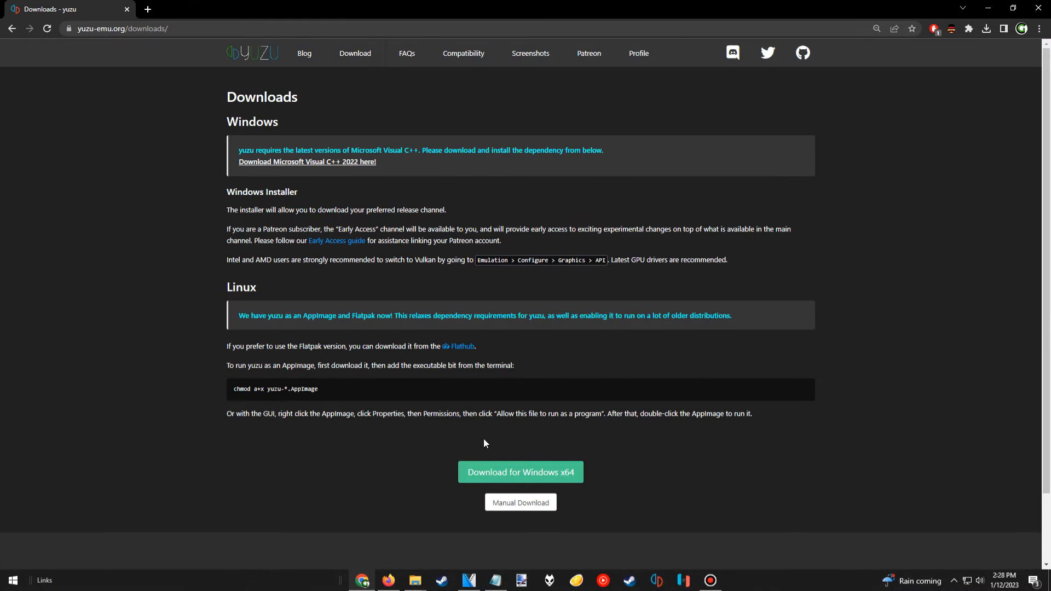
pyautogui.moveTo(569, 443)
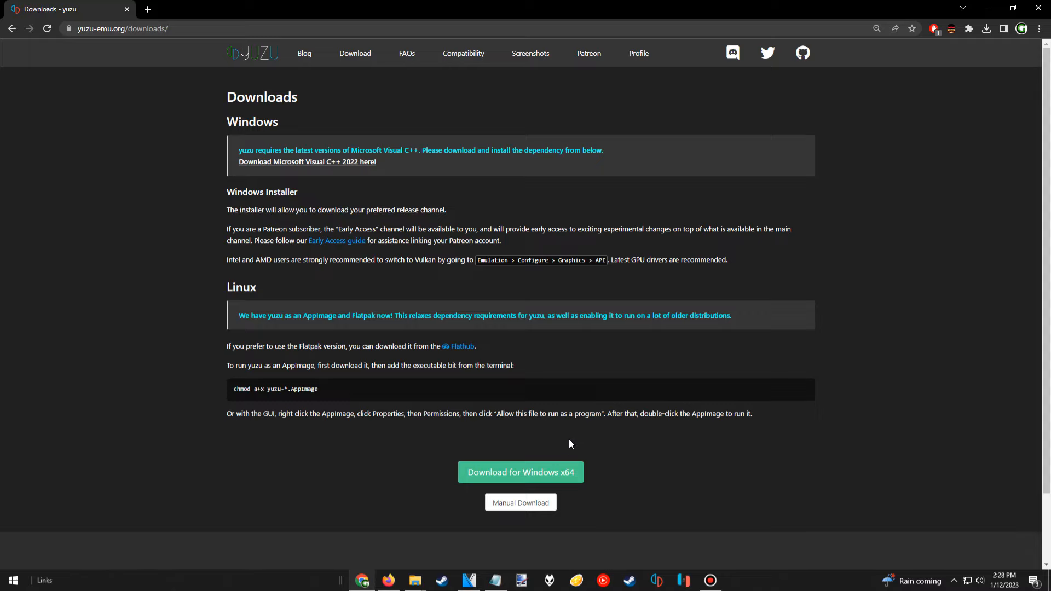
pyautogui.click(986, 28)
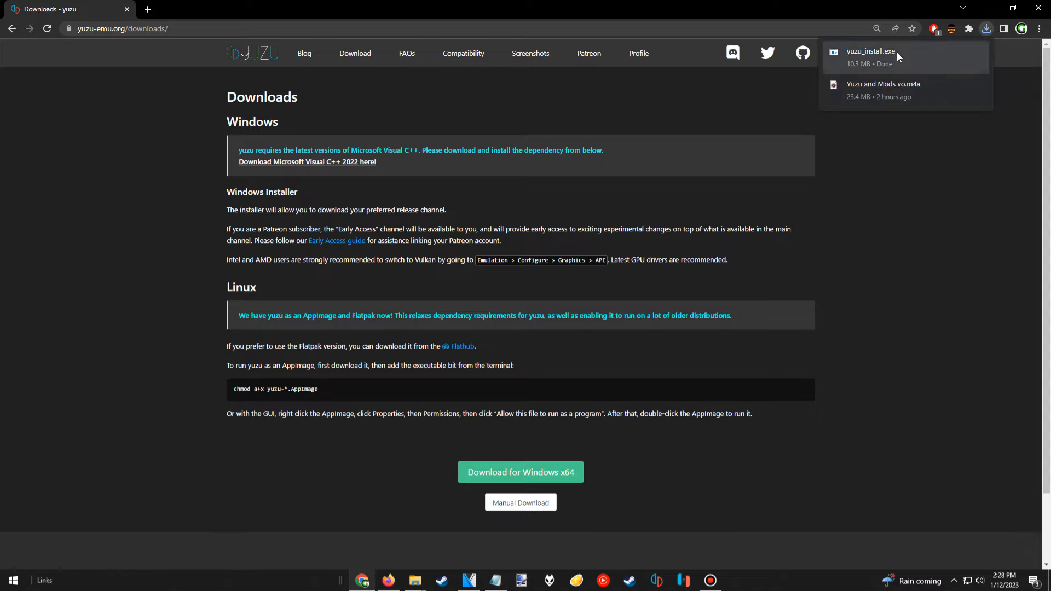
pyautogui.click(869, 57)
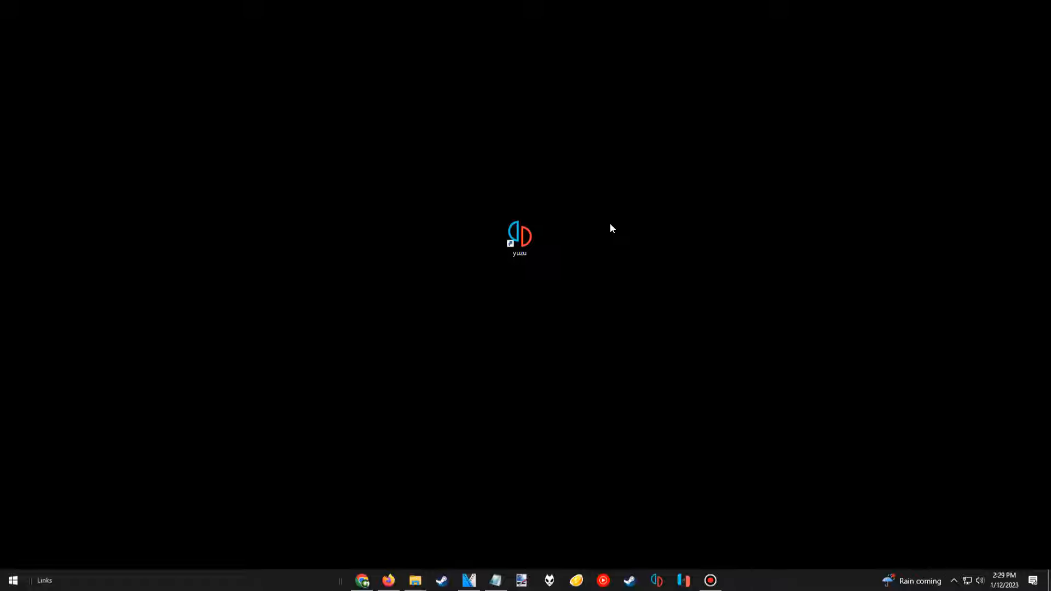
# Step: Launch yuzu and add the new desktop 'games' folder as a game directory
pyautogui.doubleClick(519, 236)
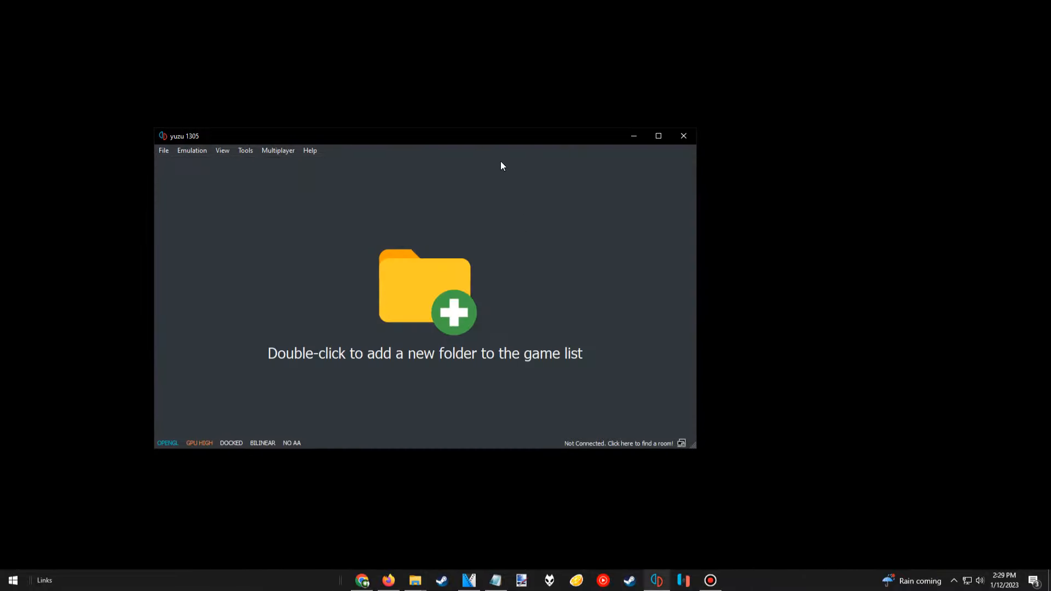
pyautogui.moveTo(179, 136); pyautogui.dragTo(291, 122)
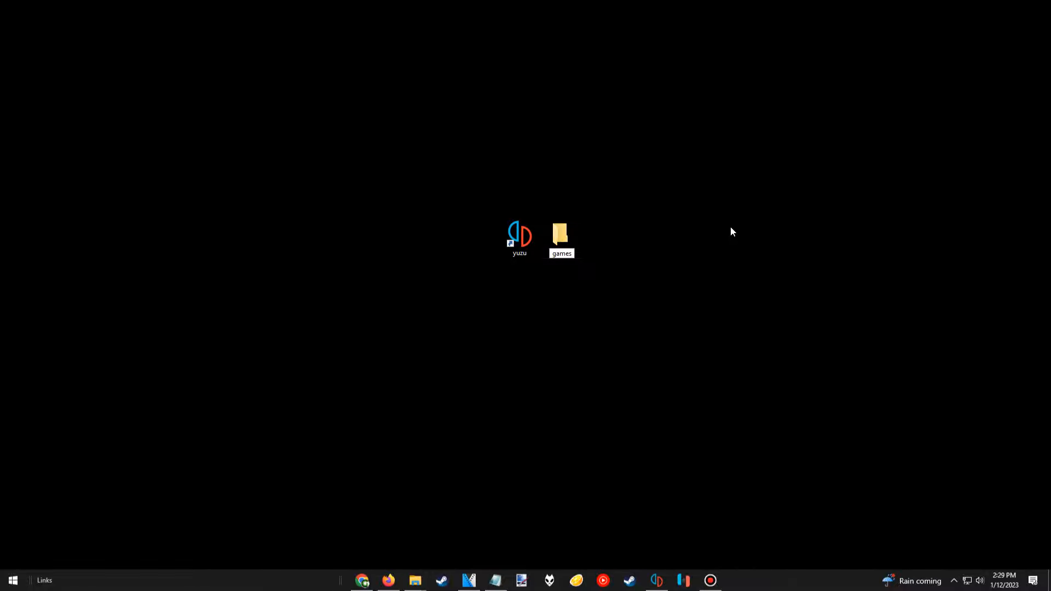
pyautogui.click(562, 238)
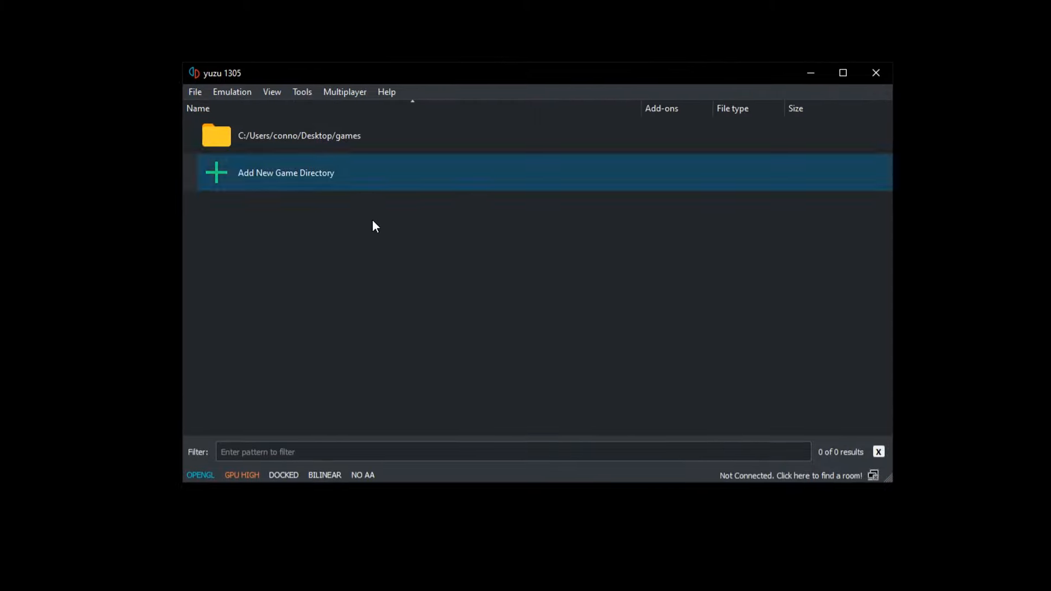
# Step: Review the General, System, Graphics, Advanced Graphics and Audio pages in Emulation > Configure
pyautogui.click(300, 175)
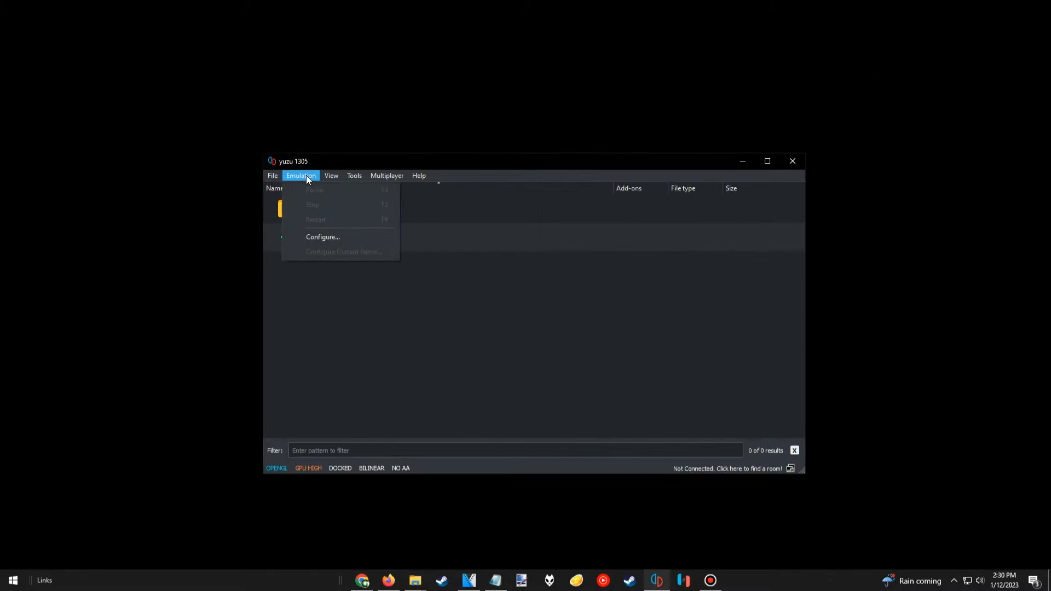
pyautogui.moveTo(322, 236)
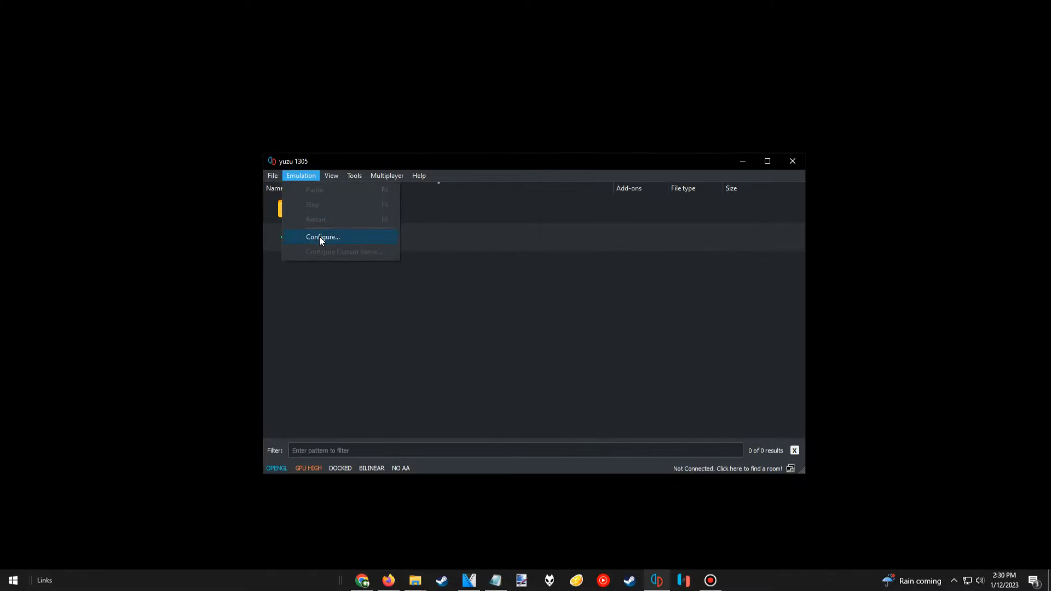
pyautogui.click(321, 236)
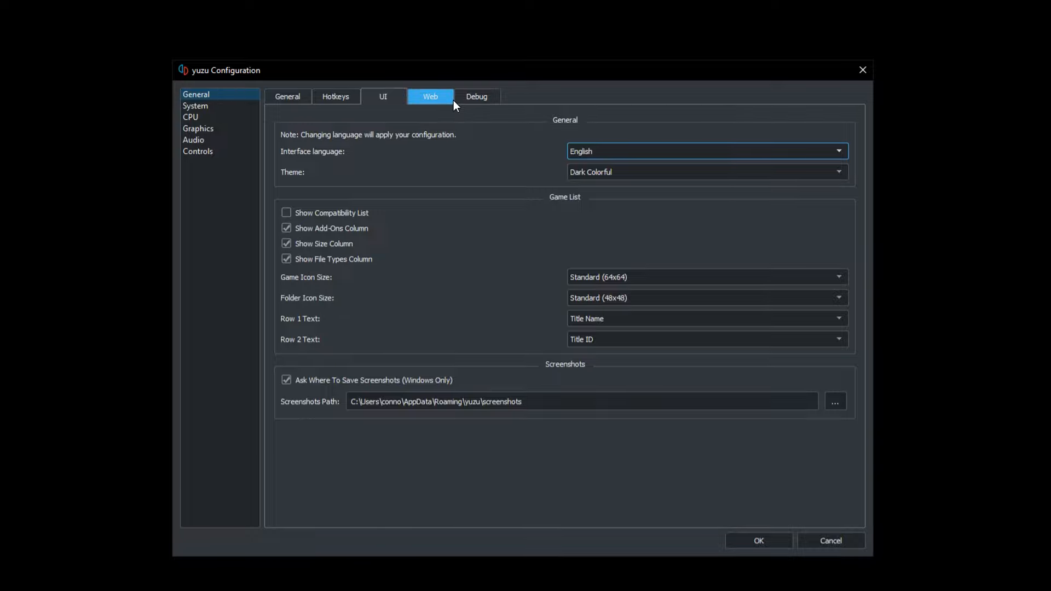
pyautogui.click(194, 106)
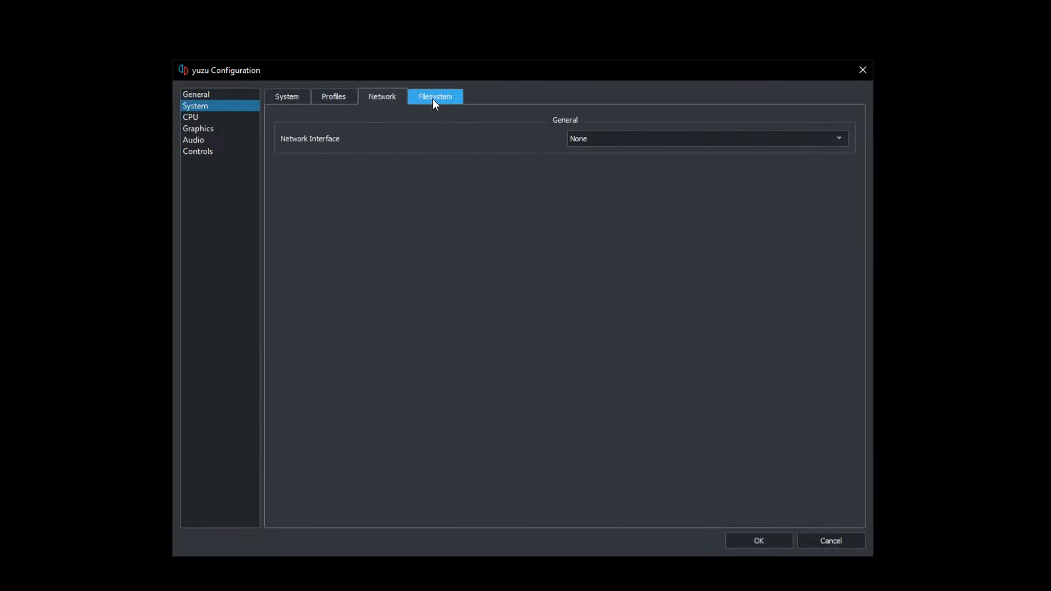
pyautogui.click(286, 97)
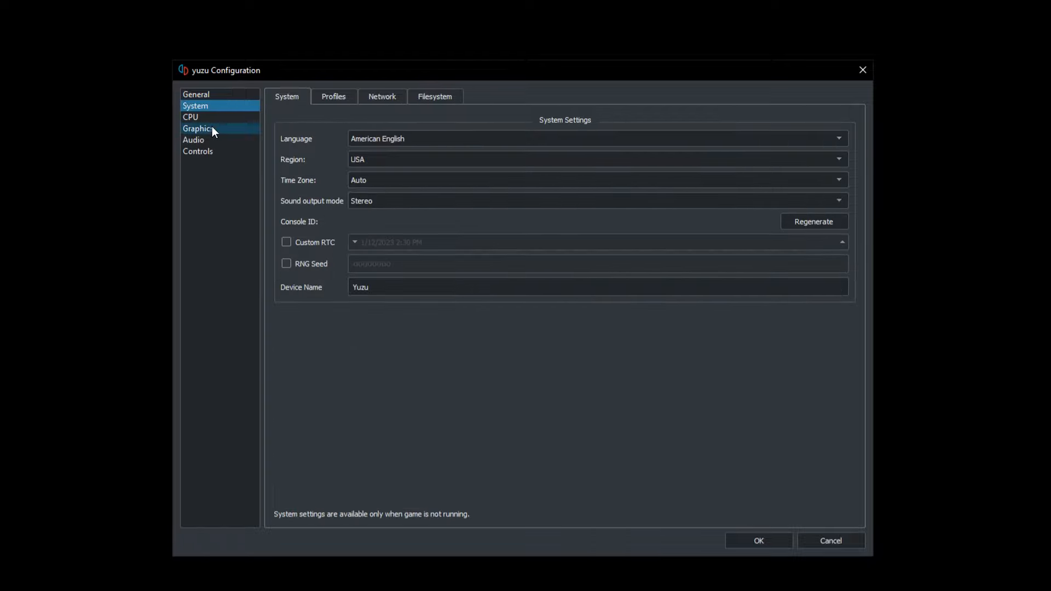
pyautogui.click(197, 128)
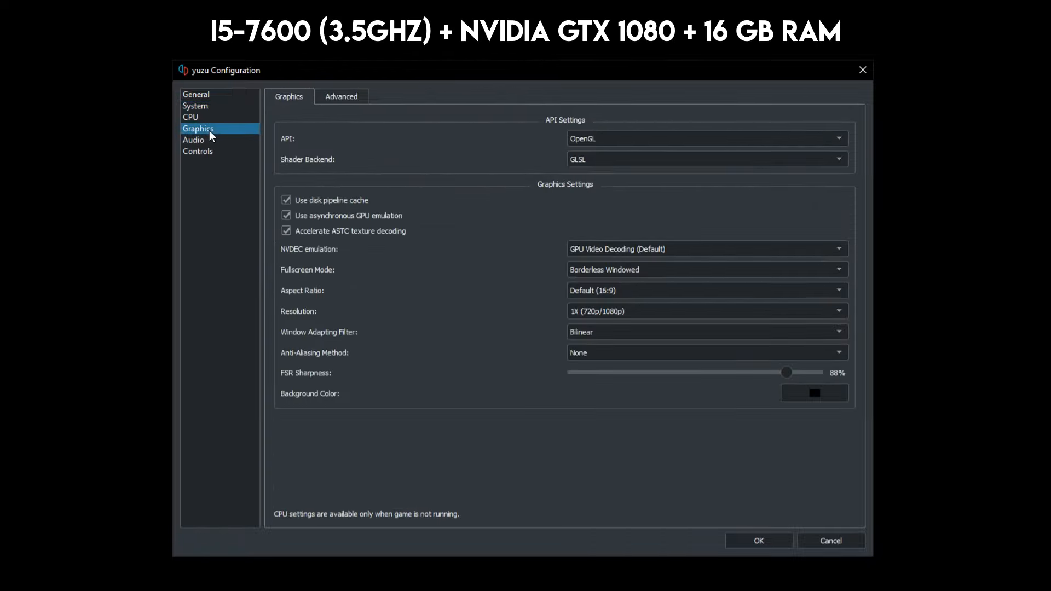
pyautogui.click(341, 97)
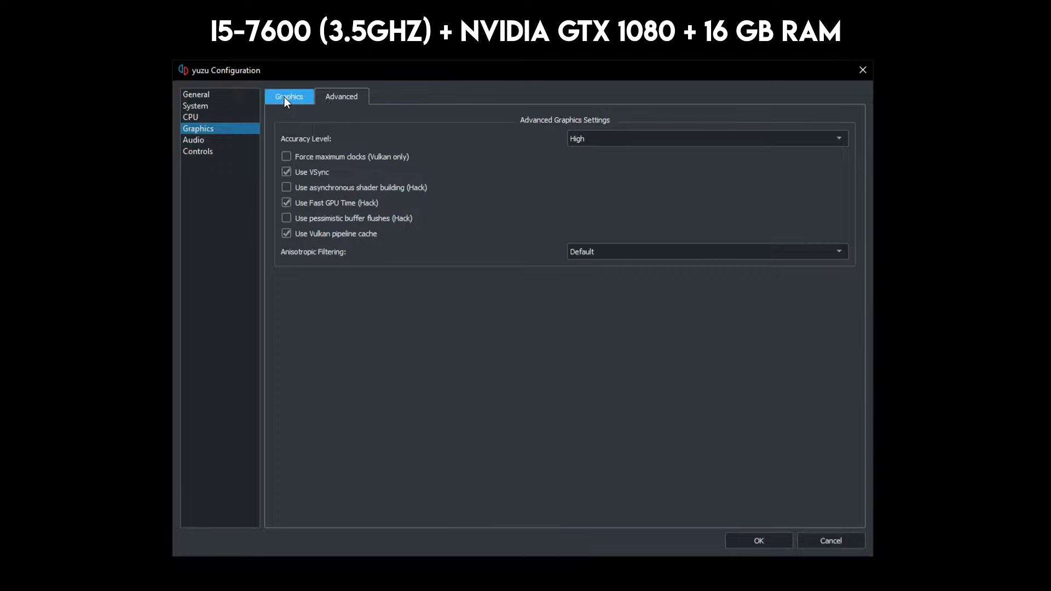
pyautogui.click(194, 139)
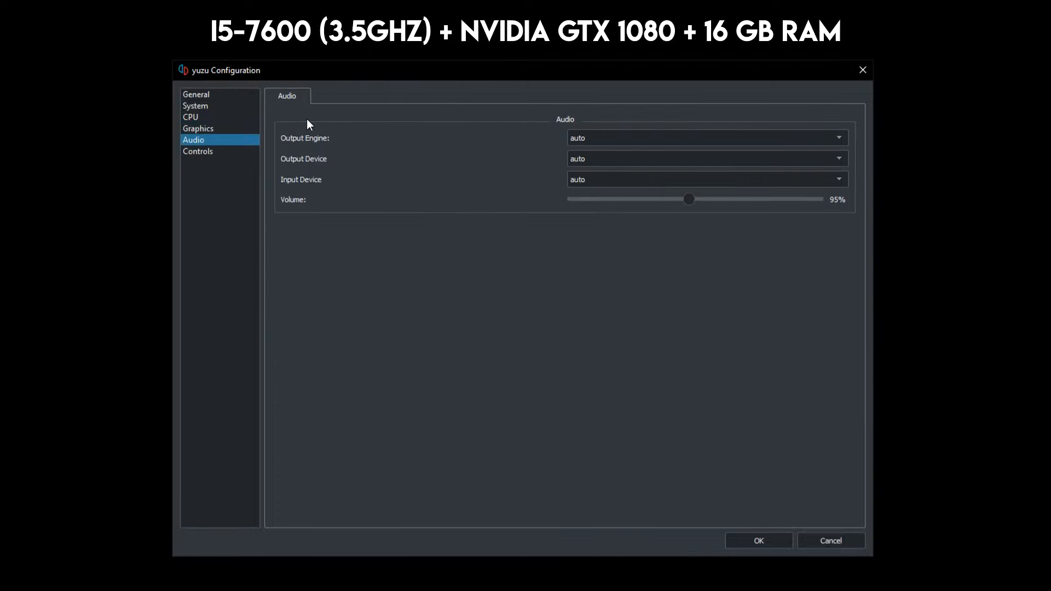
# Step: In Controls, keep Nintendo Switch Pro Controller as Player 1's input device
pyautogui.click(198, 151)
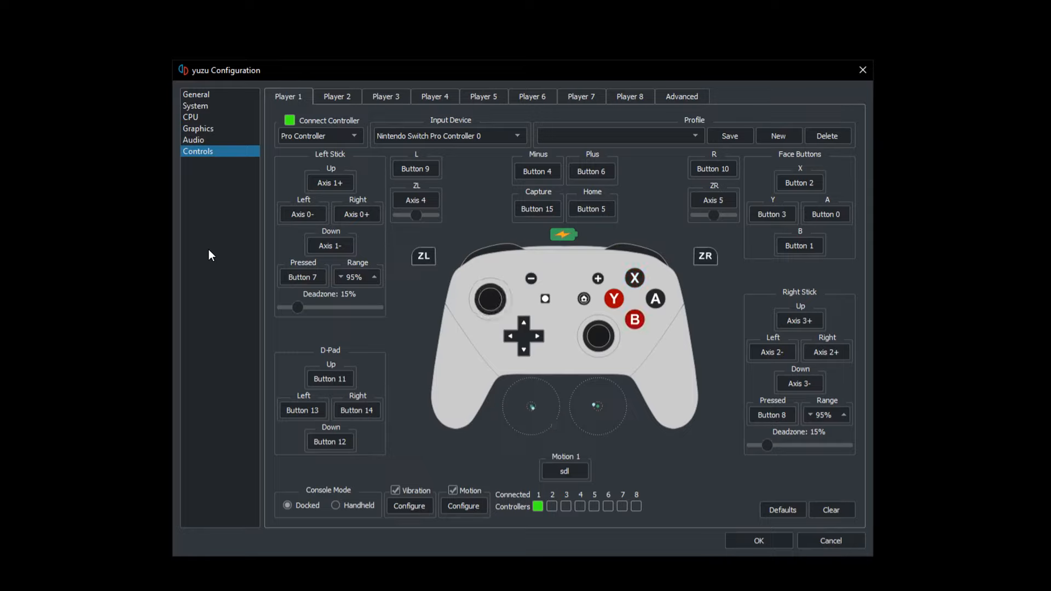
pyautogui.click(448, 136)
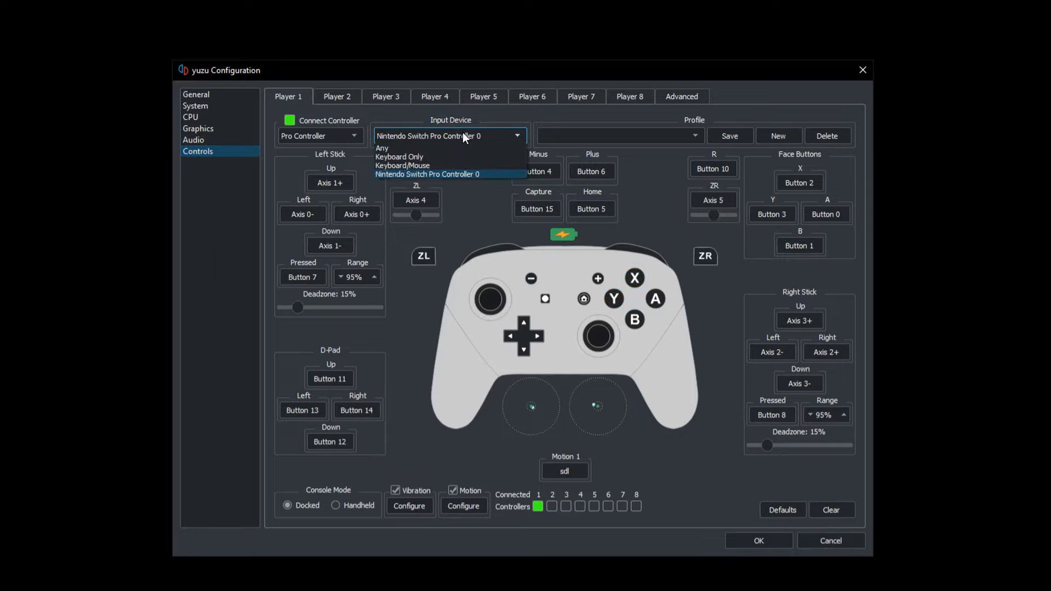
pyautogui.click(402, 165)
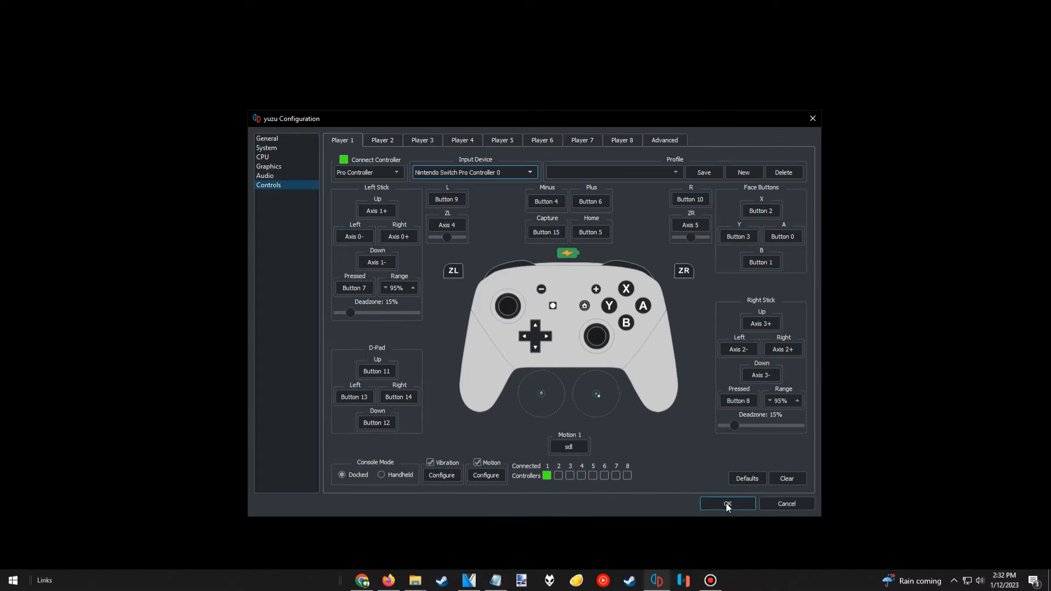
# Step: Save the configuration and view Pokémon Sword with its add-ons in the game list
pyautogui.click(727, 503)
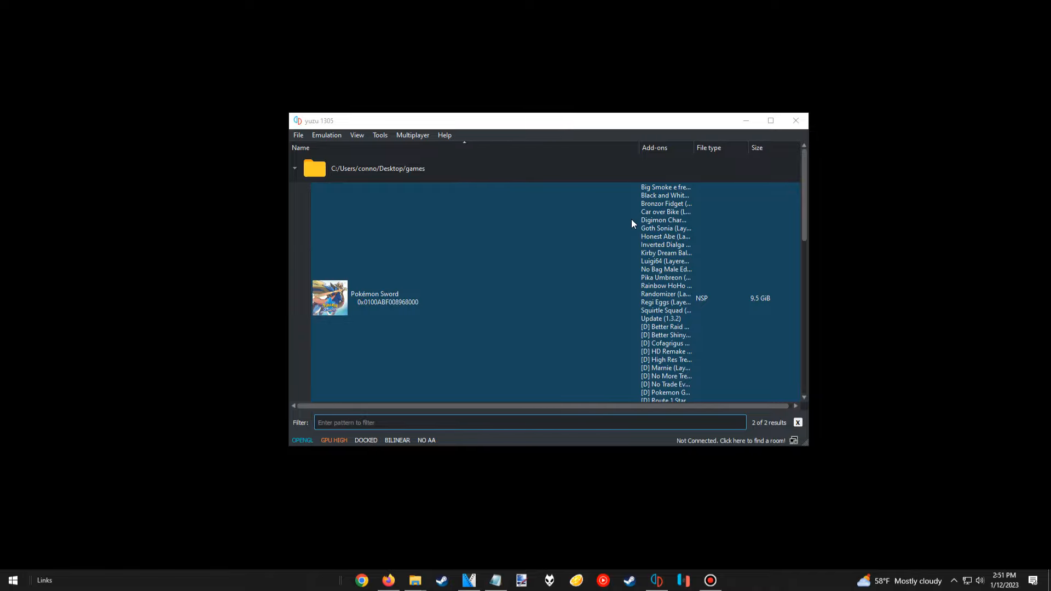
pyautogui.scroll(-3)
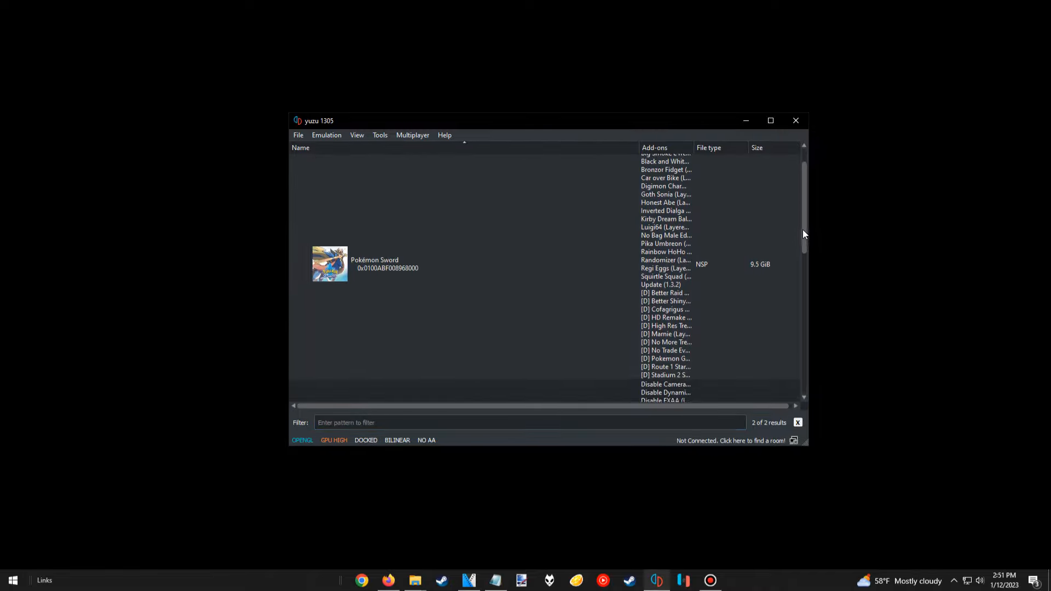
pyautogui.scroll(-3)
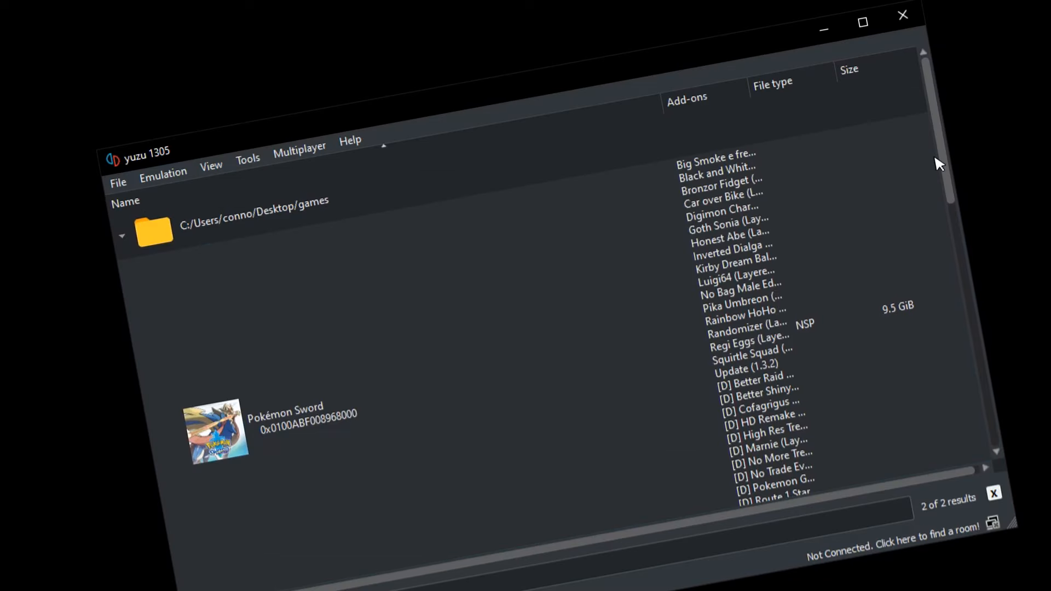
# Step: Search 'yuzu guide reddit', then reach the Firmware section of the GitHub Yuzu.md guide
pyautogui.click(362, 580)
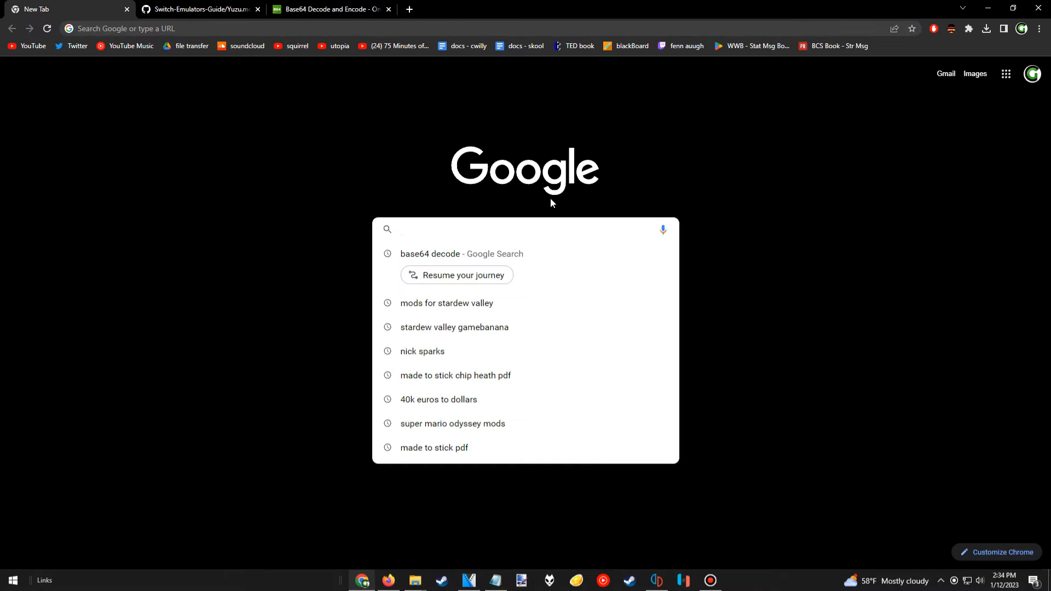
pyautogui.write('yuzu guide reddit')
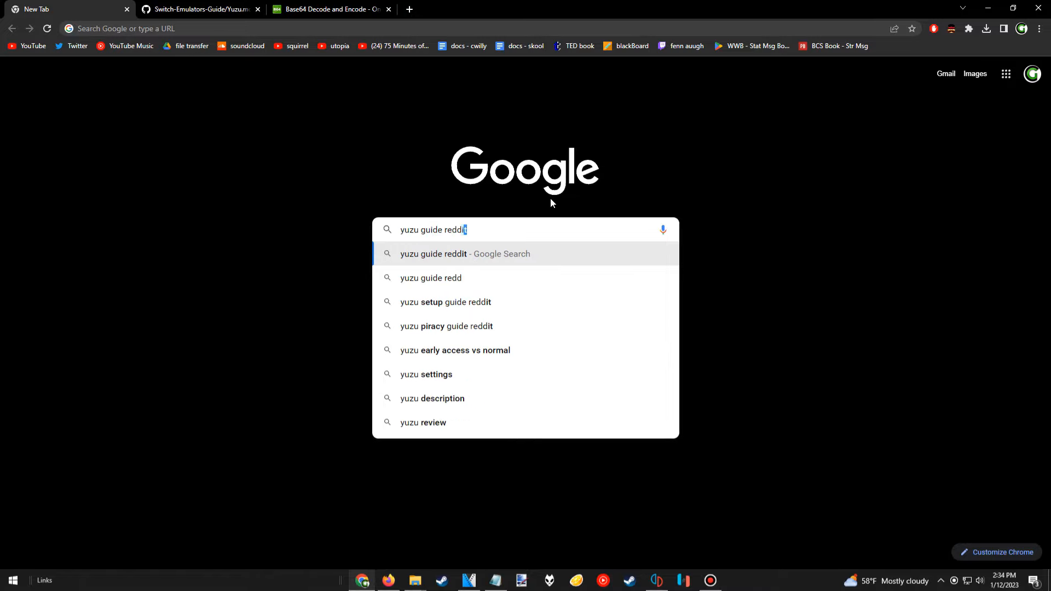
pyautogui.click(201, 9)
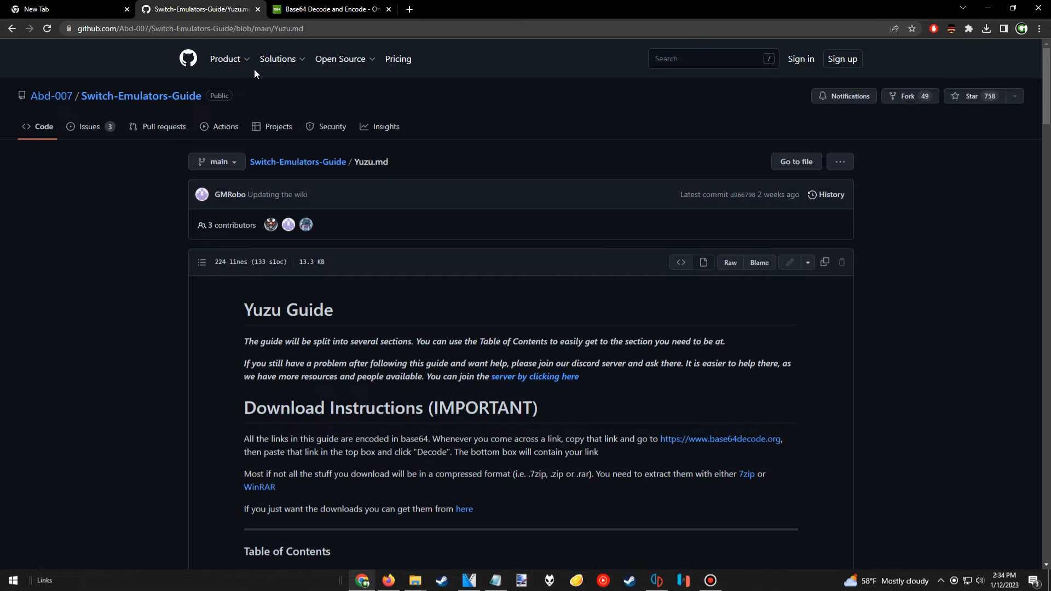
pyautogui.scroll(-3)
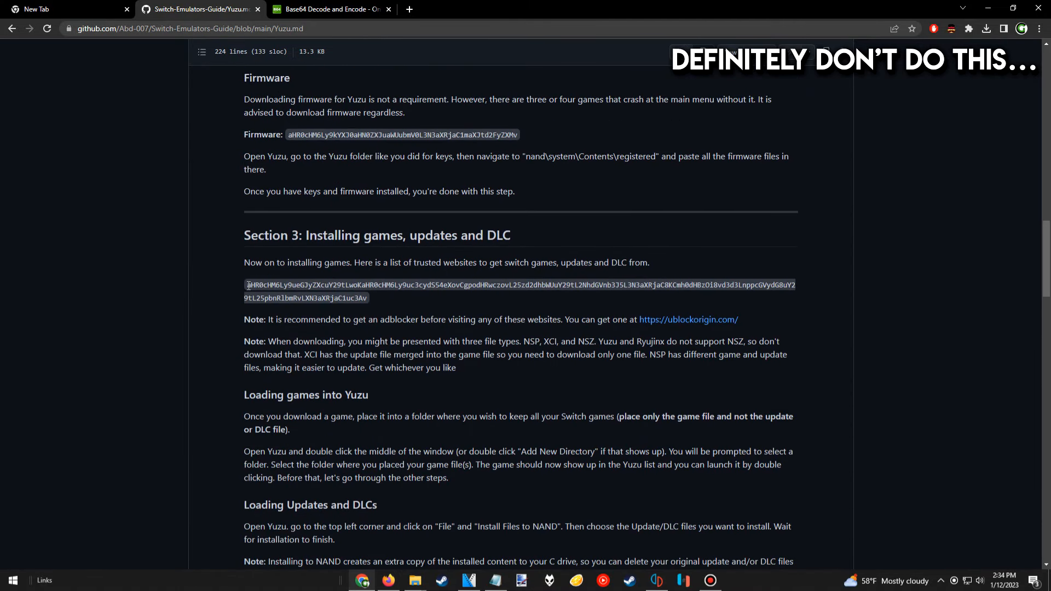
pyautogui.click(328, 9)
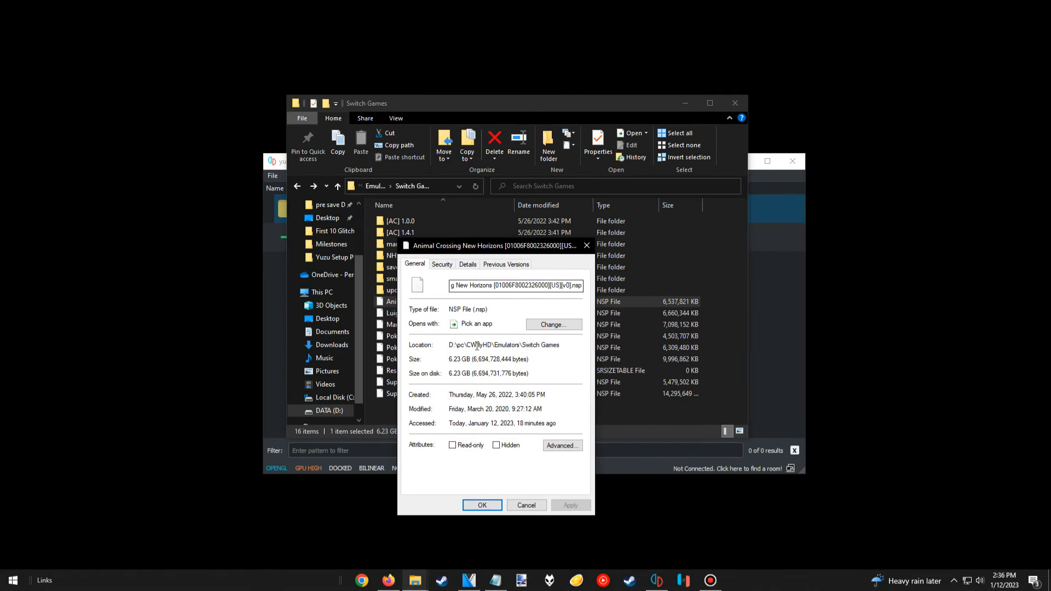
# Step: Copy Pokémon Sword's NSP from Switch Games into the desktop games folder beside Super Mario Odyssey
pyautogui.doubleClick(467, 308)
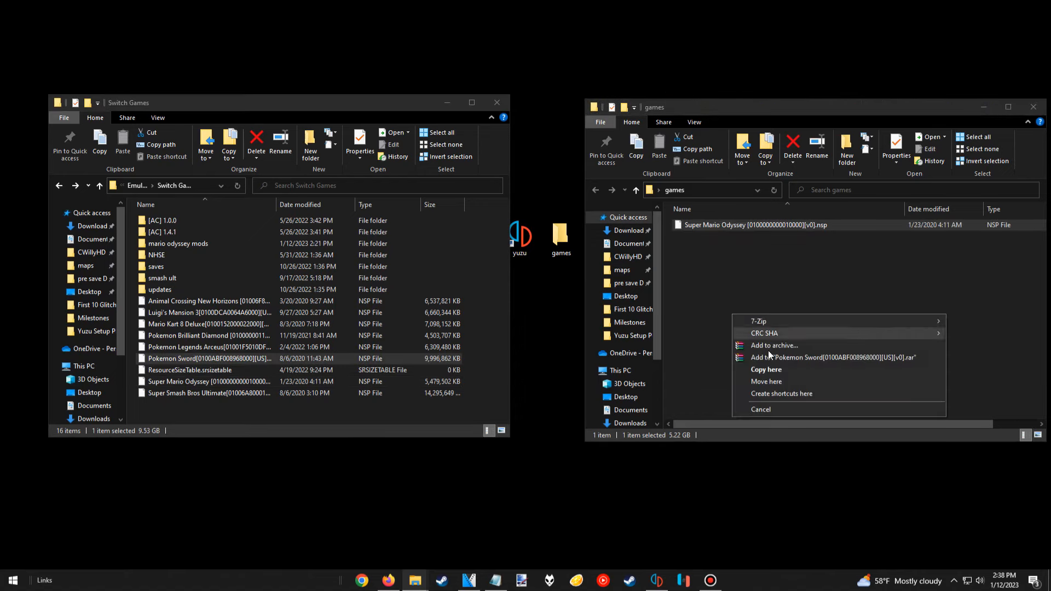
pyautogui.click(765, 369)
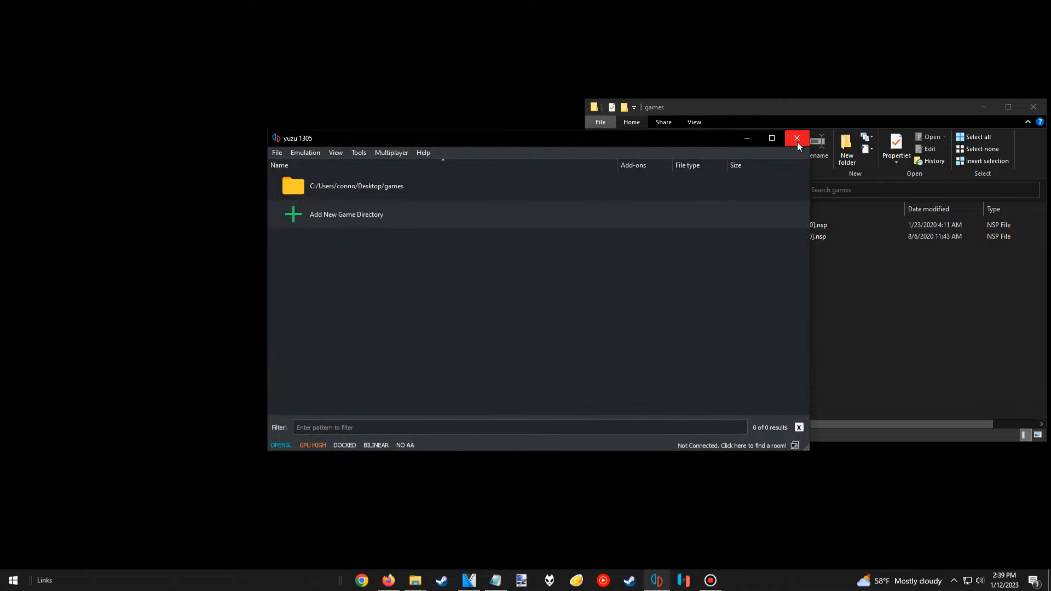
# Step: Restart yuzu and acknowledge the Derivation Components Missing keys warning
pyautogui.click(796, 138)
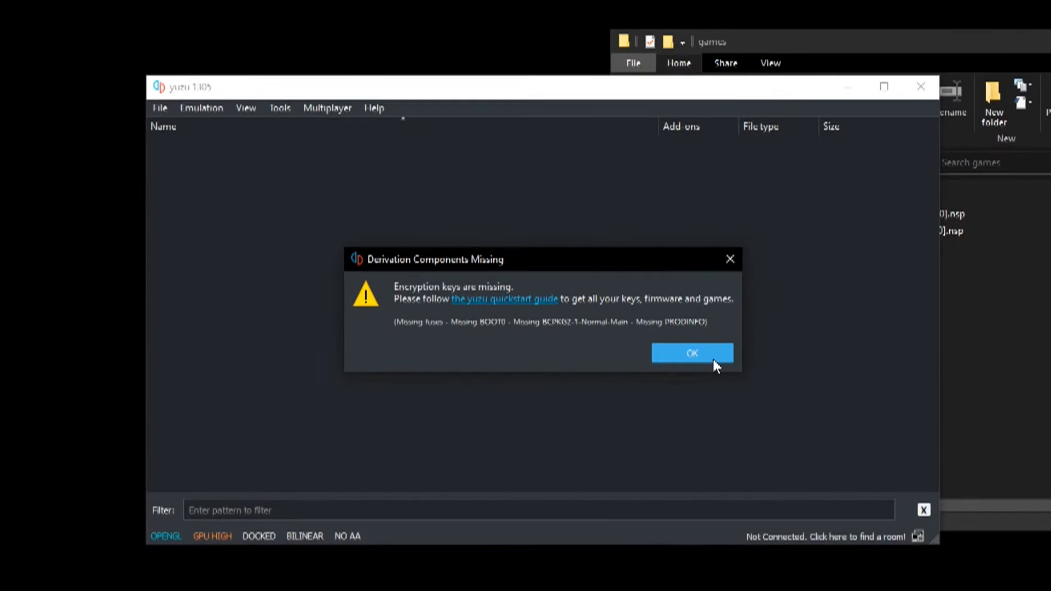
pyautogui.click(692, 354)
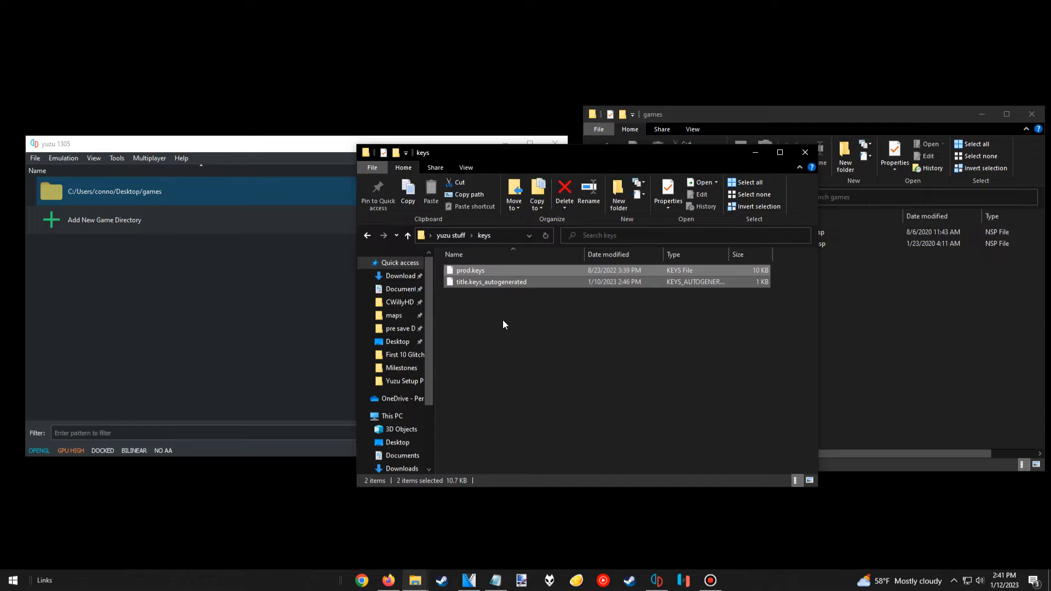
pyautogui.moveTo(488, 310)
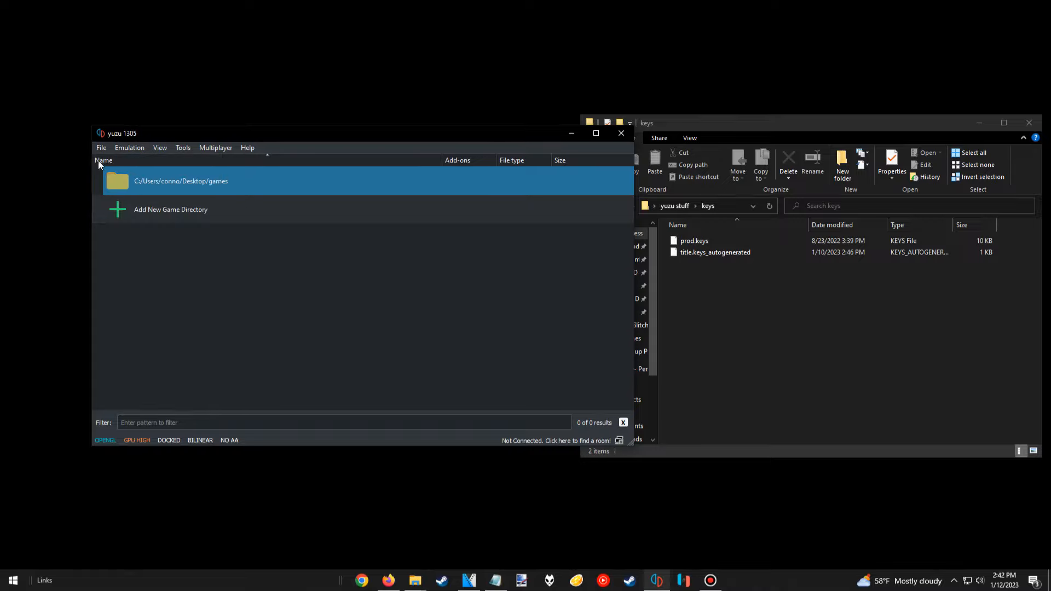
# Step: Via File > Open yuzu Folder, create a 'keys' folder holding prod.keys and title.keys_autogenerated
pyautogui.click(101, 147)
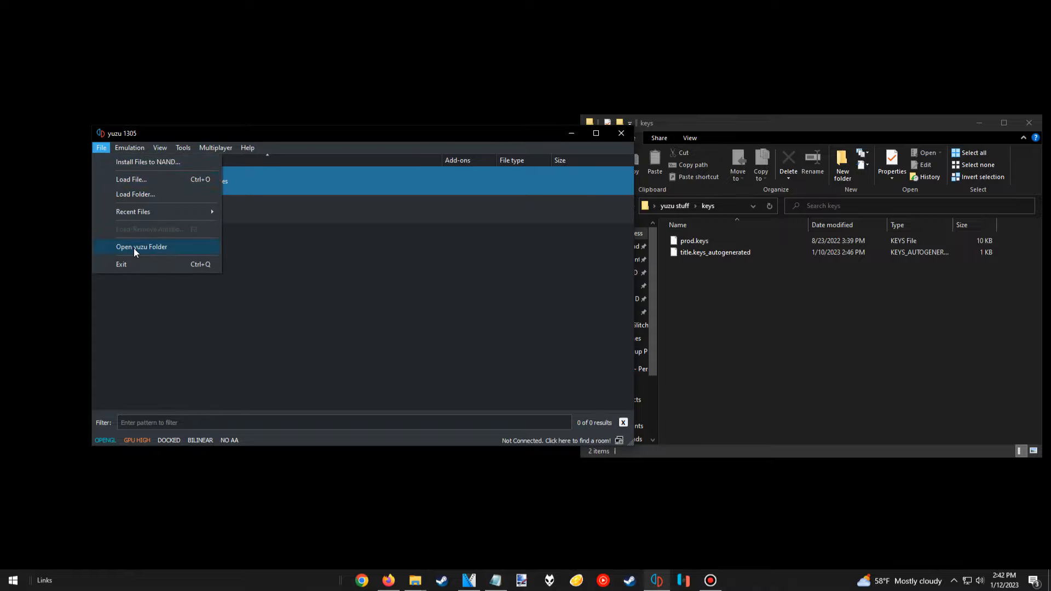
pyautogui.click(141, 246)
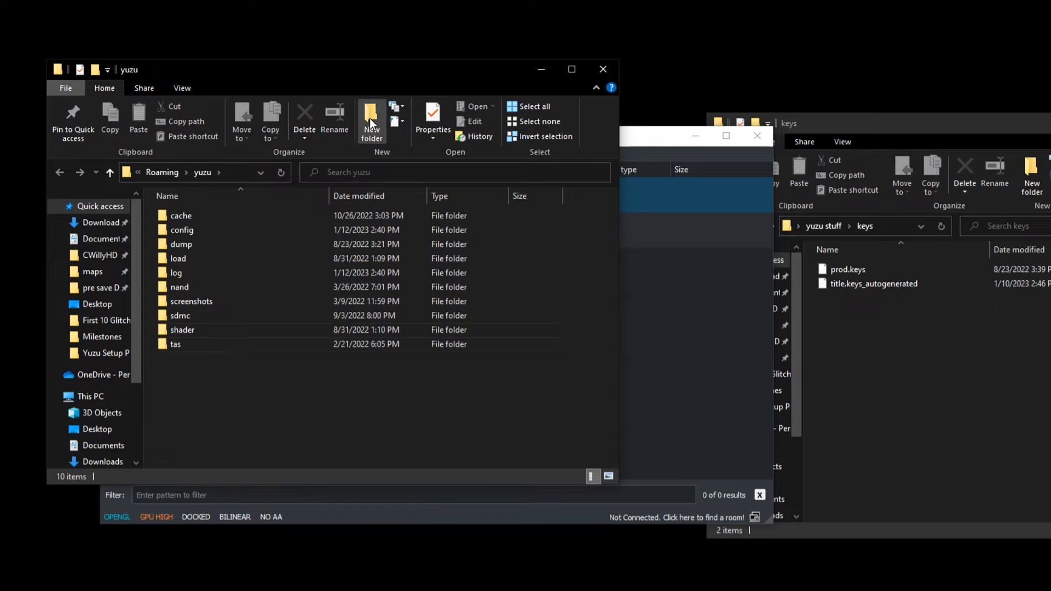
pyautogui.click(371, 121)
pyautogui.write('keys')
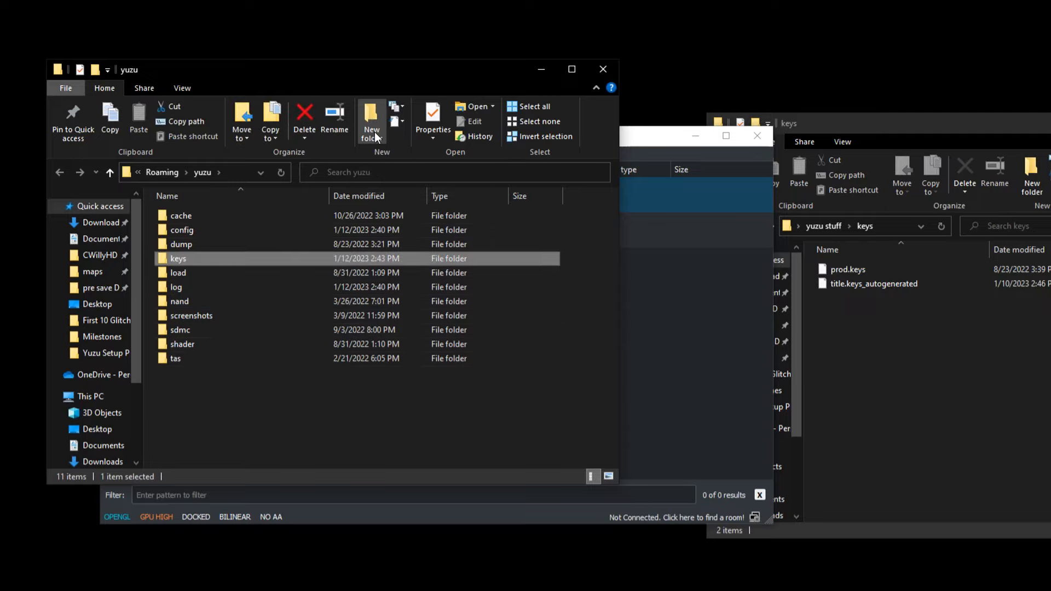
pyautogui.doubleClick(178, 258)
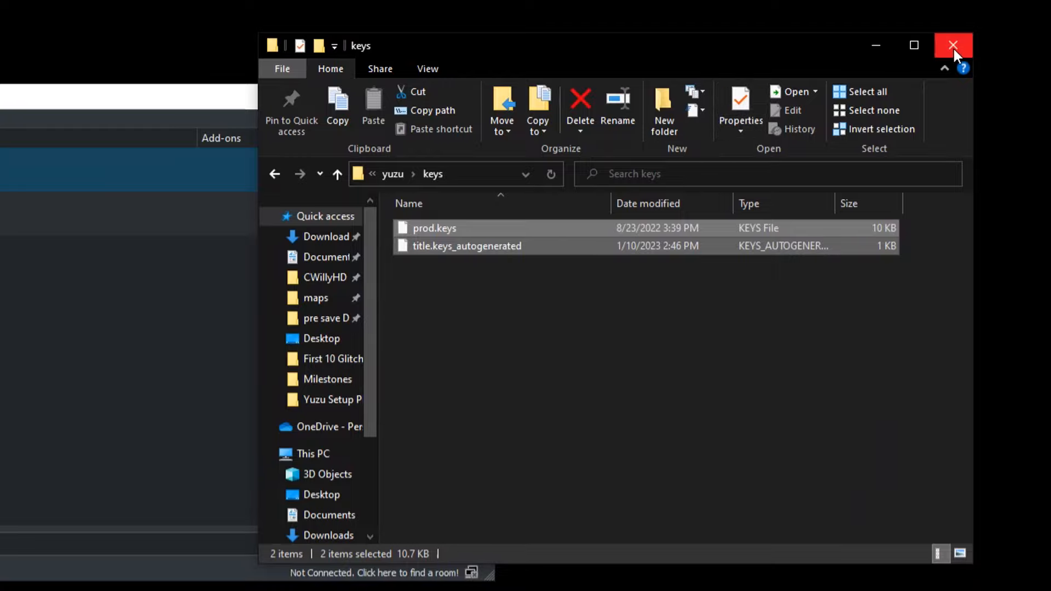
# Step: Close the keys window and view the firmware NCA files inside the desktop 'yuzu stuff' folder
pyautogui.click(952, 46)
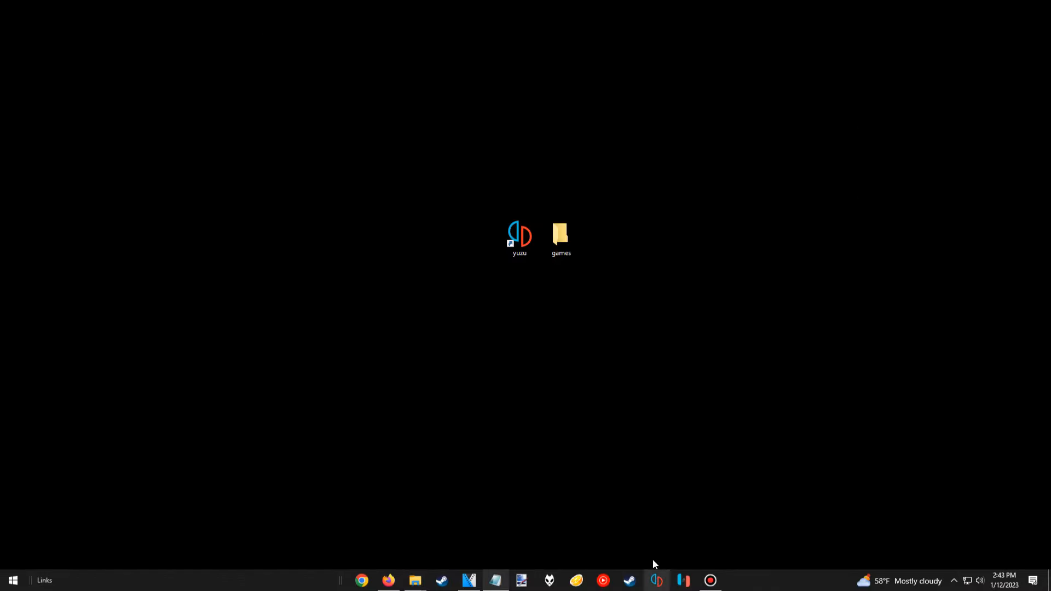
pyautogui.doubleClick(519, 234)
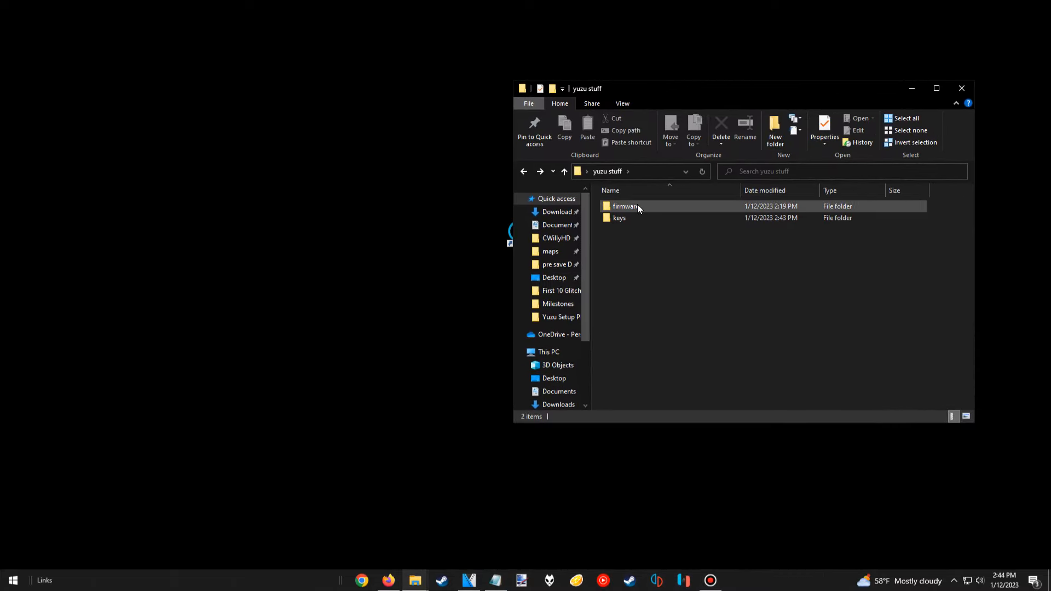
pyautogui.doubleClick(625, 207)
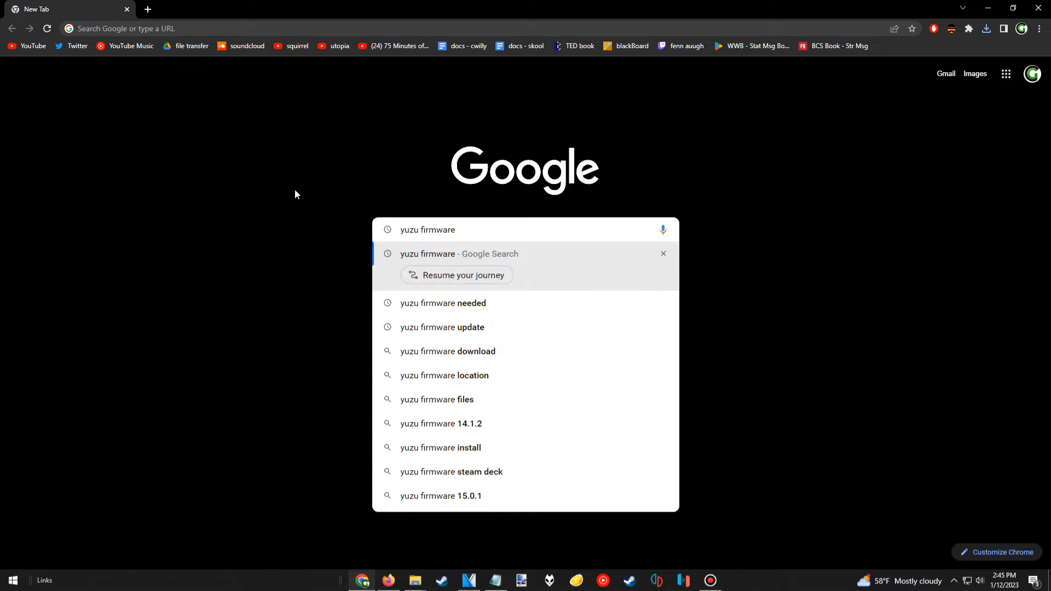
pyautogui.moveTo(285, 178)
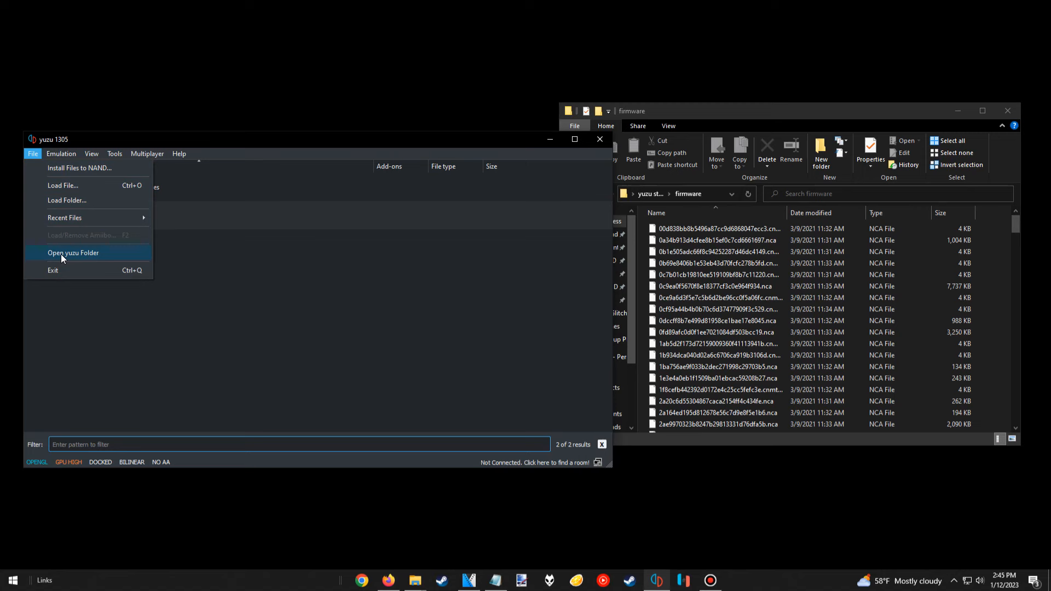
# Step: Move all 219 firmware NCA files into yuzu's nand\system\Contents\registered folder
pyautogui.click(73, 253)
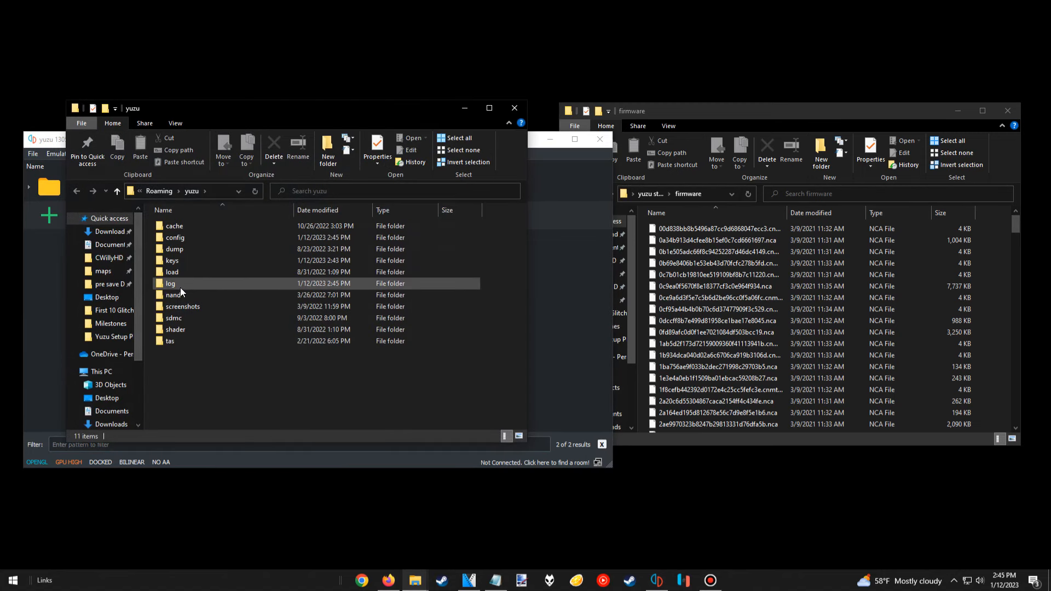
pyautogui.doubleClick(174, 294)
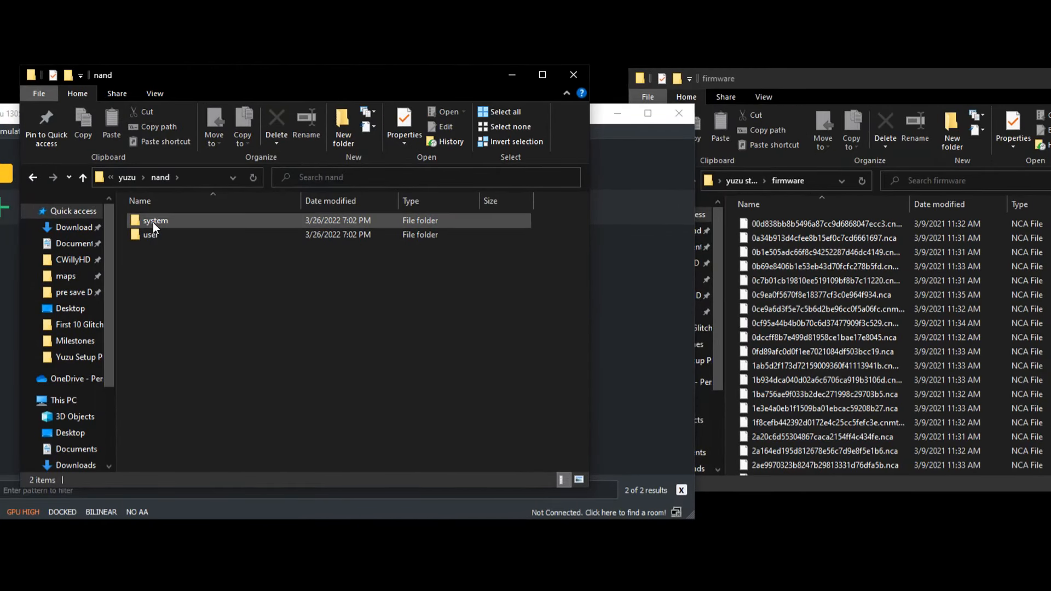
pyautogui.doubleClick(154, 220)
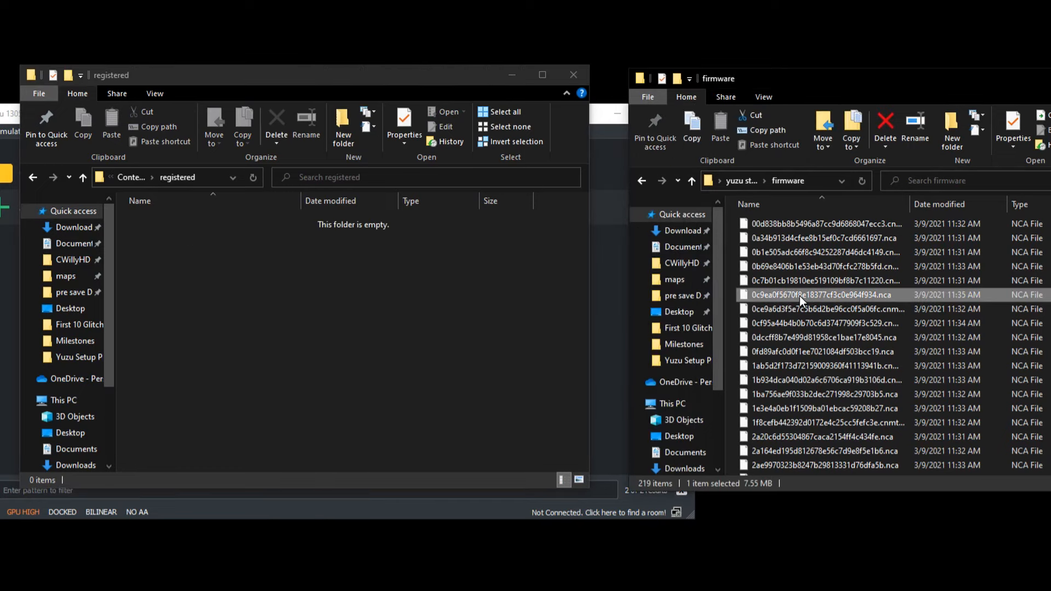
pyautogui.press('ctrl+a')
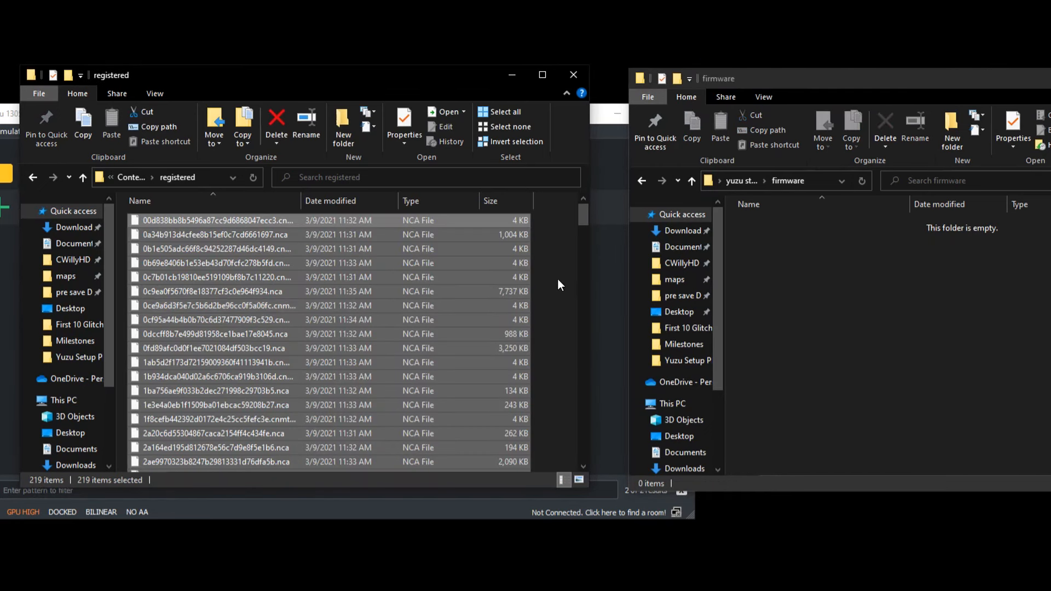
pyautogui.click(543, 298)
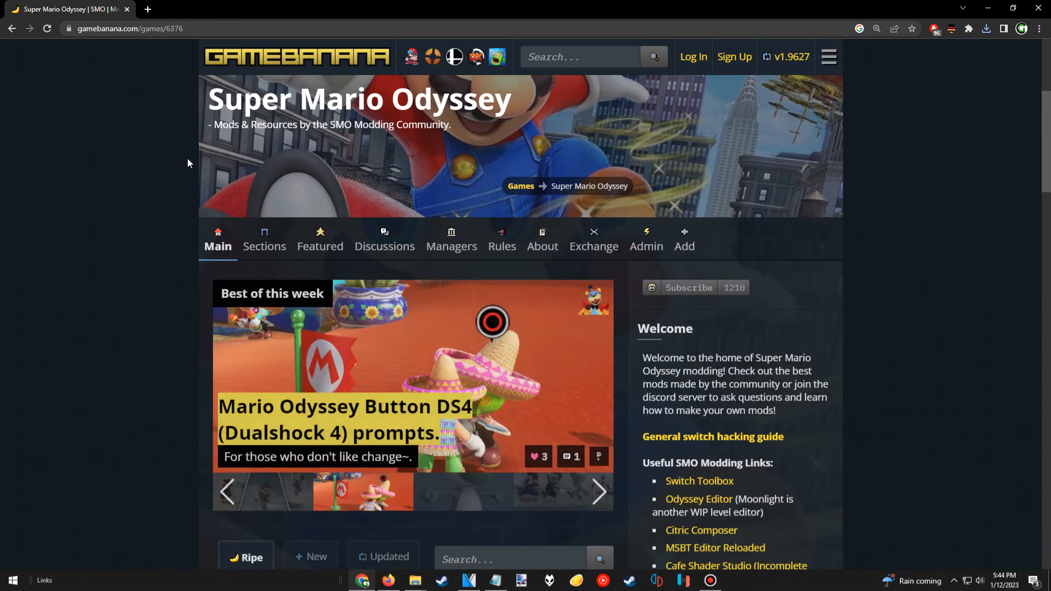
# Step: Search GameBanana's Super Mario Odyssey section for 'jump' and open the Moon Physics Everywhere mod
pyautogui.scroll(-3)
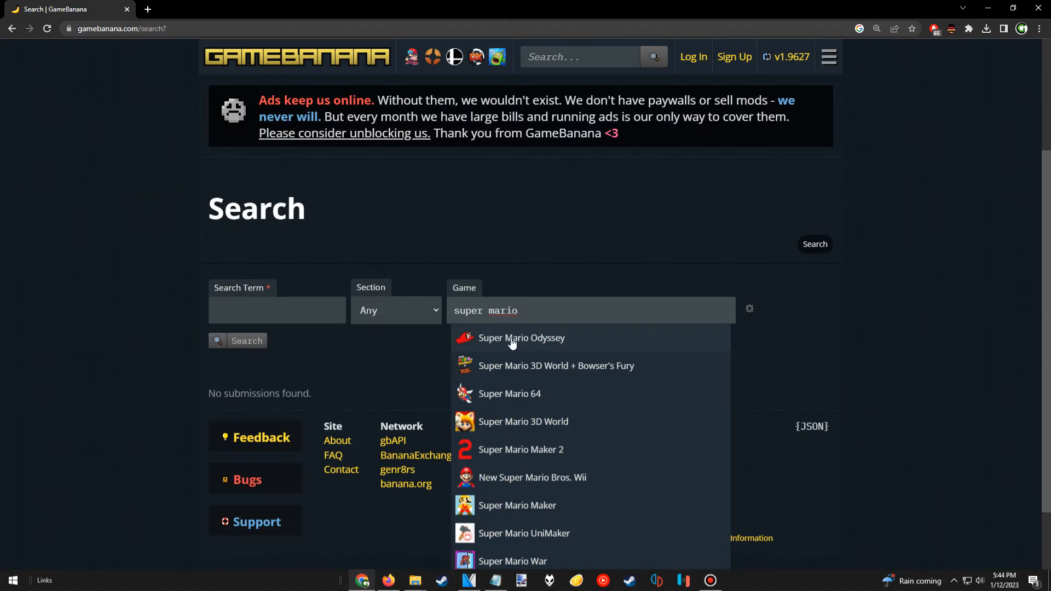
pyautogui.click(521, 338)
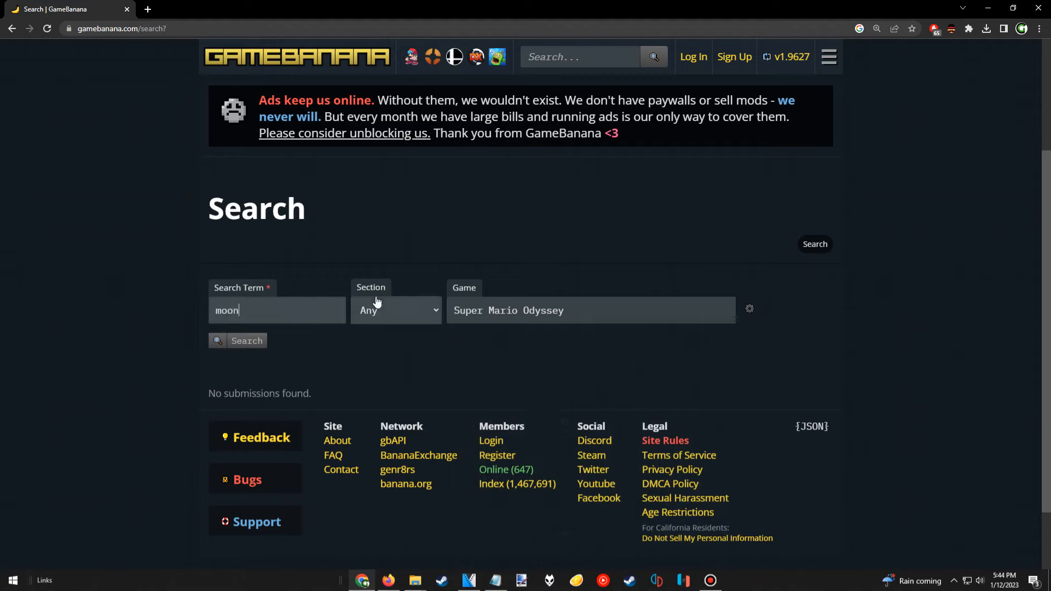
pyautogui.write('jump')
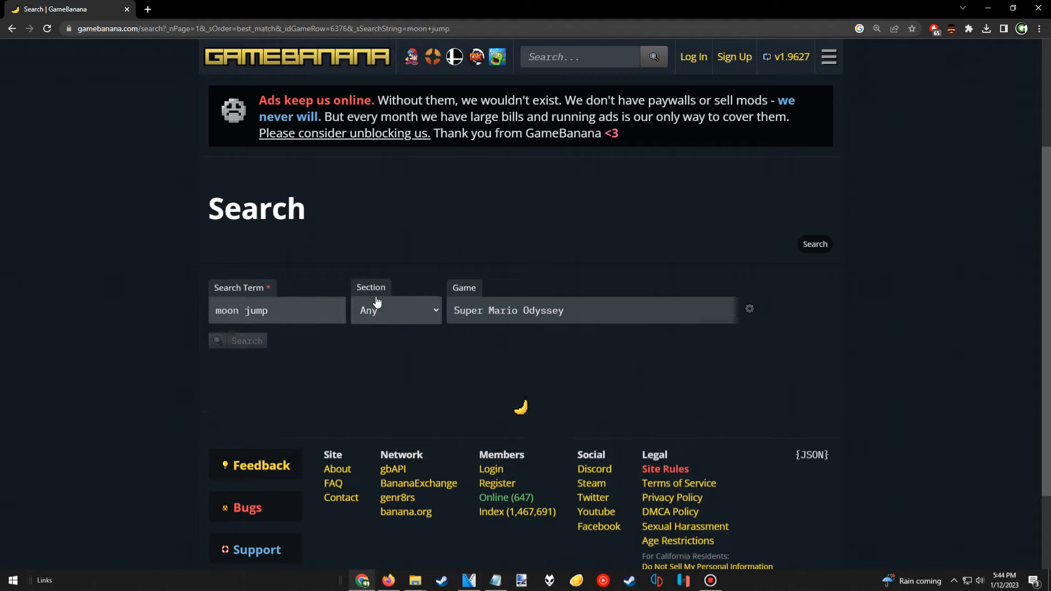
pyautogui.click(246, 341)
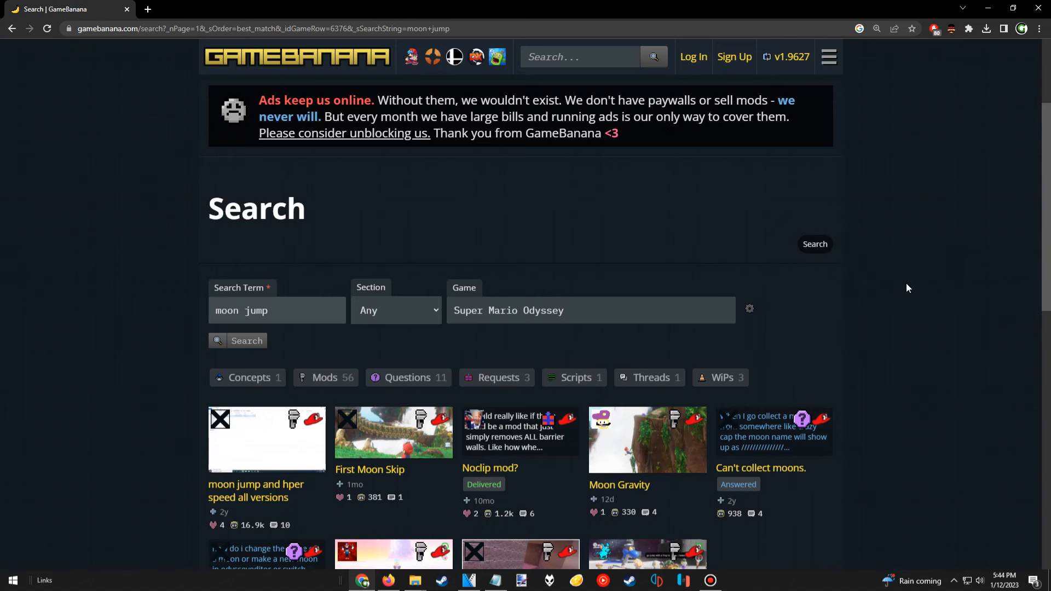
pyautogui.scroll(-3)
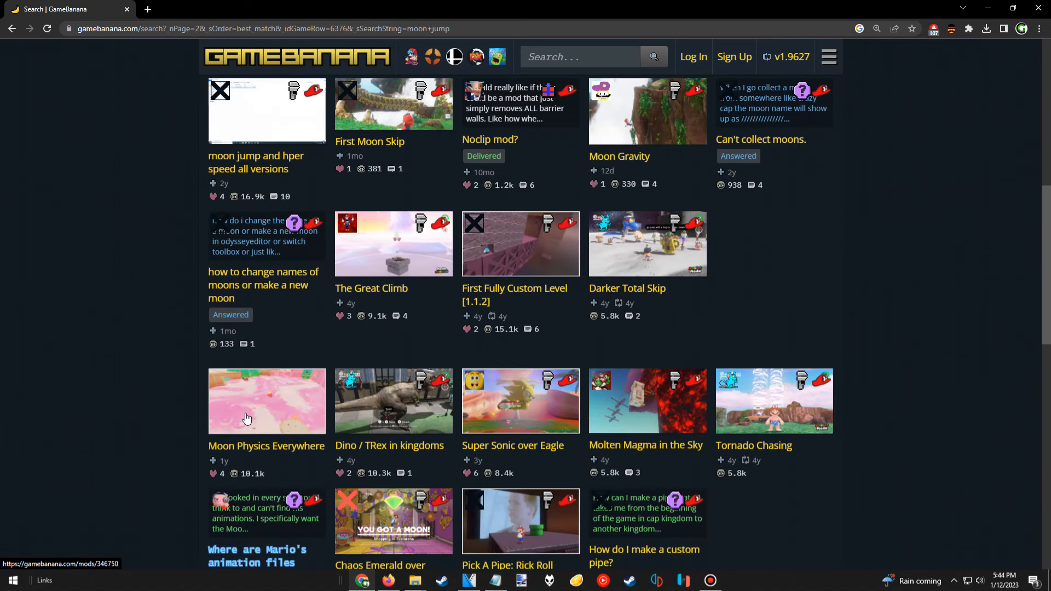
pyautogui.click(266, 401)
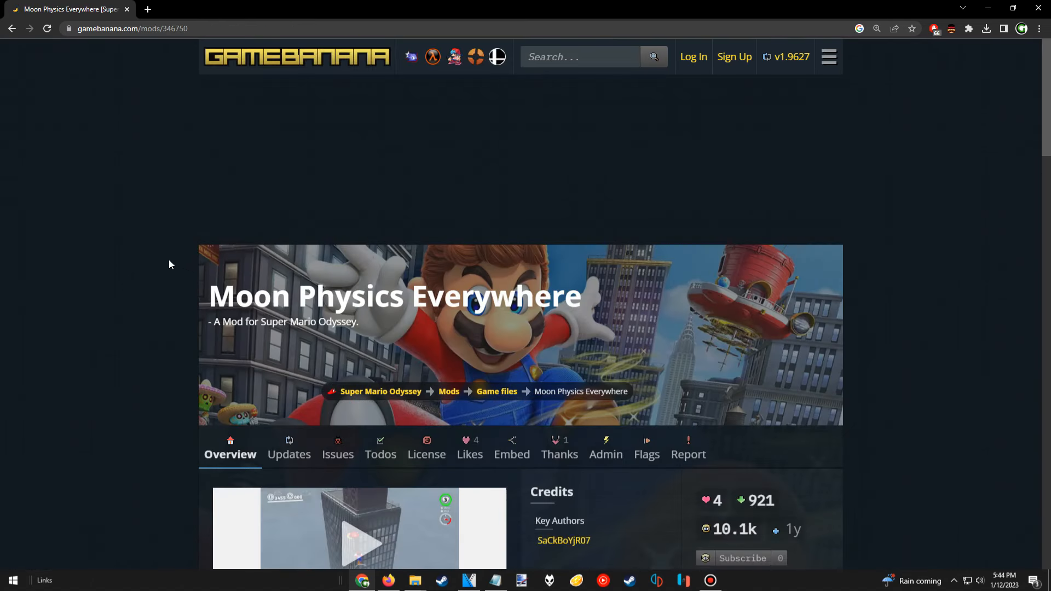
# Step: Download moon_physics_everywhere.zip from the mod's Files section
pyautogui.scroll(-3)
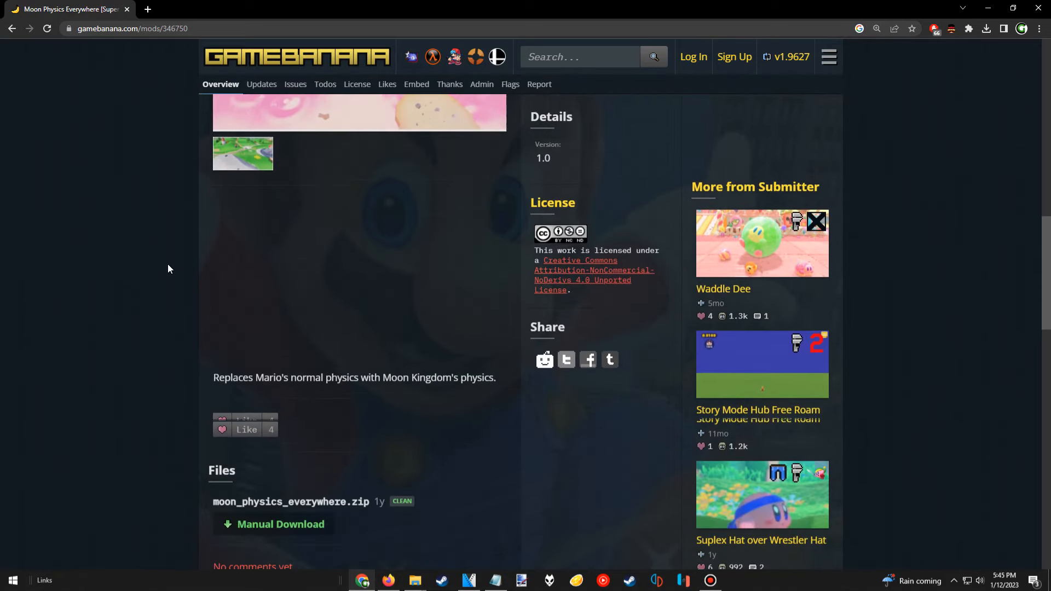
pyautogui.scroll(-3)
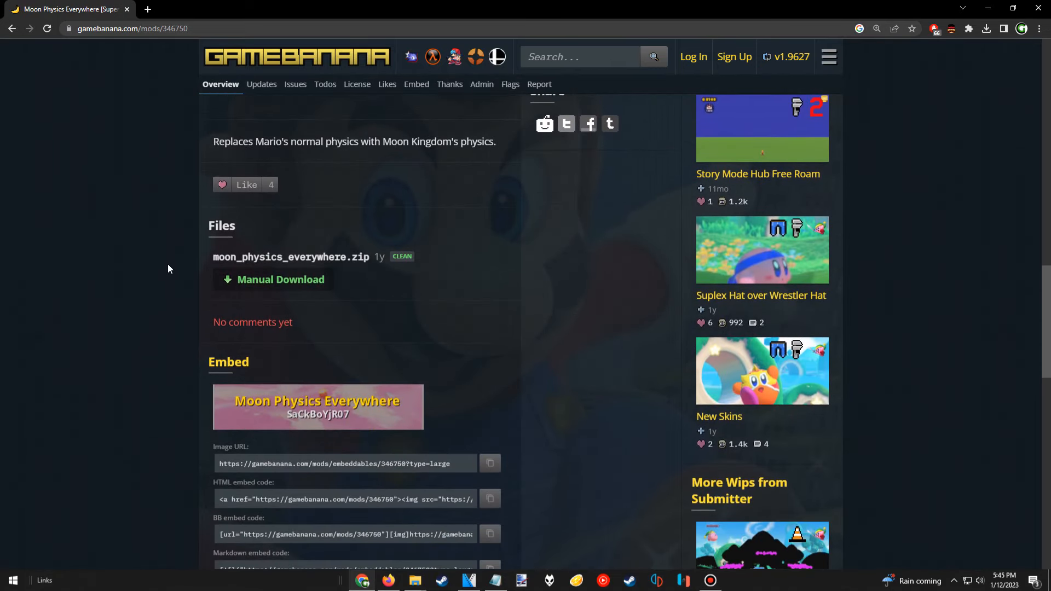
pyautogui.click(280, 279)
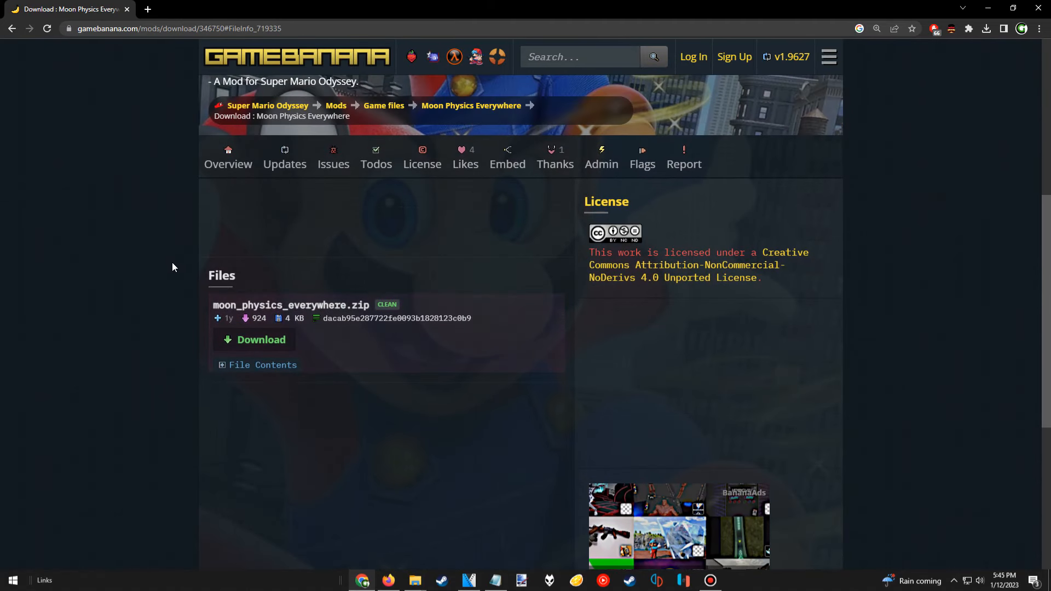
pyautogui.click(260, 340)
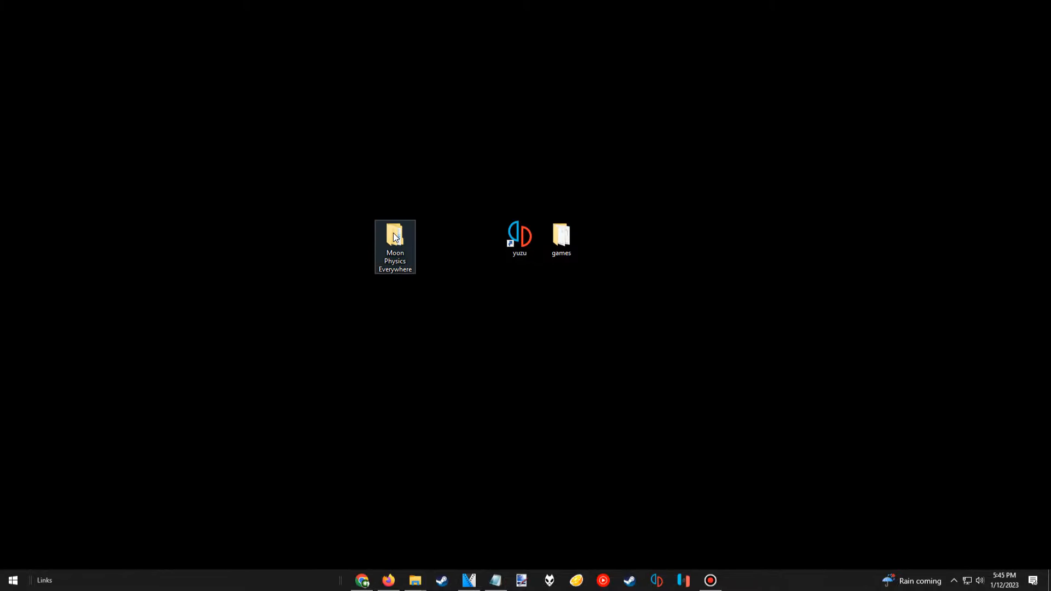
pyautogui.doubleClick(394, 234)
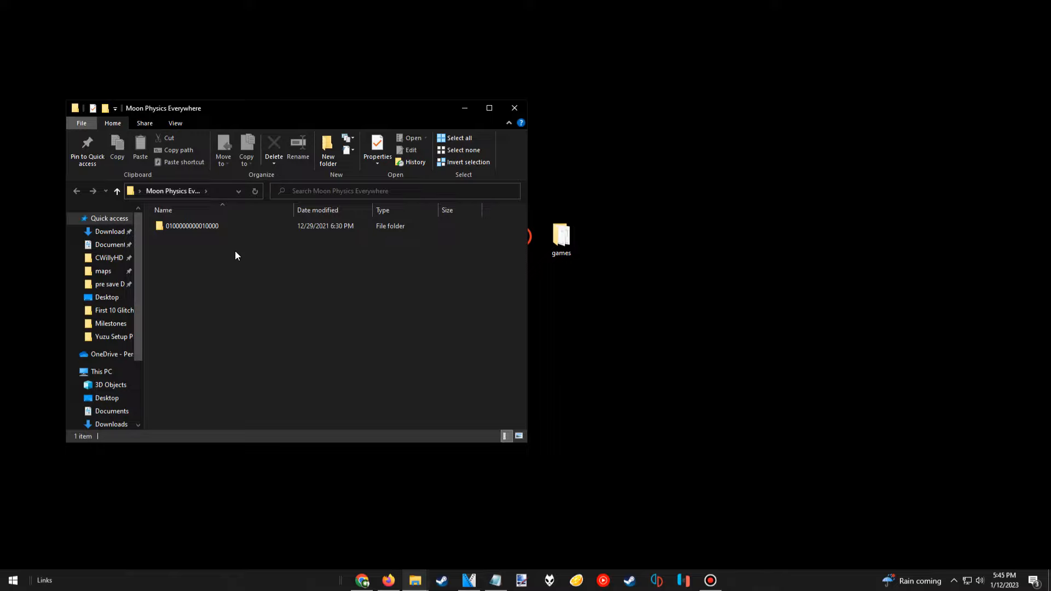
pyautogui.moveTo(216, 239)
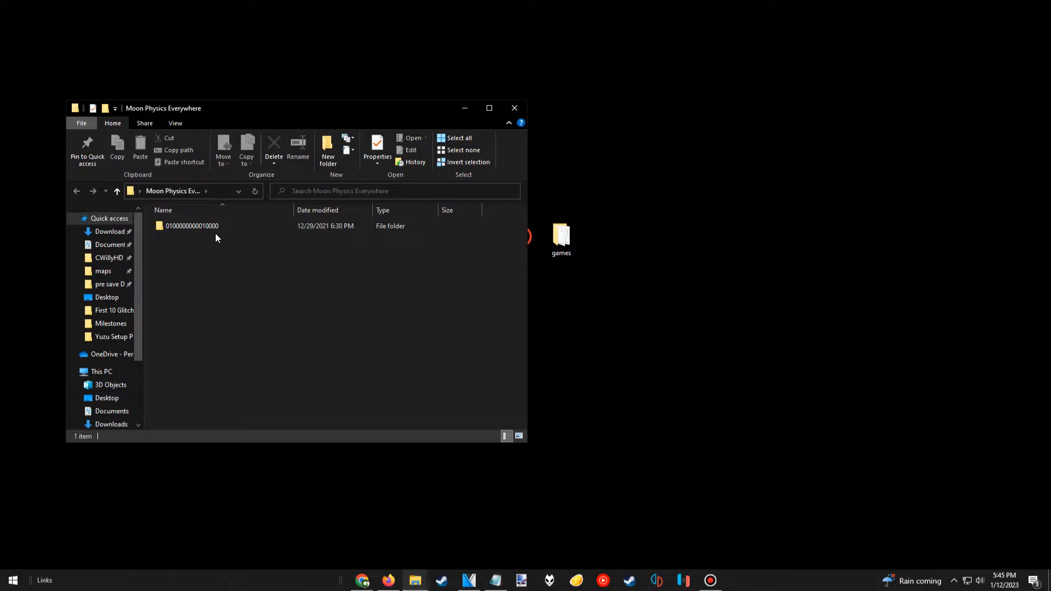
pyautogui.doubleClick(192, 225)
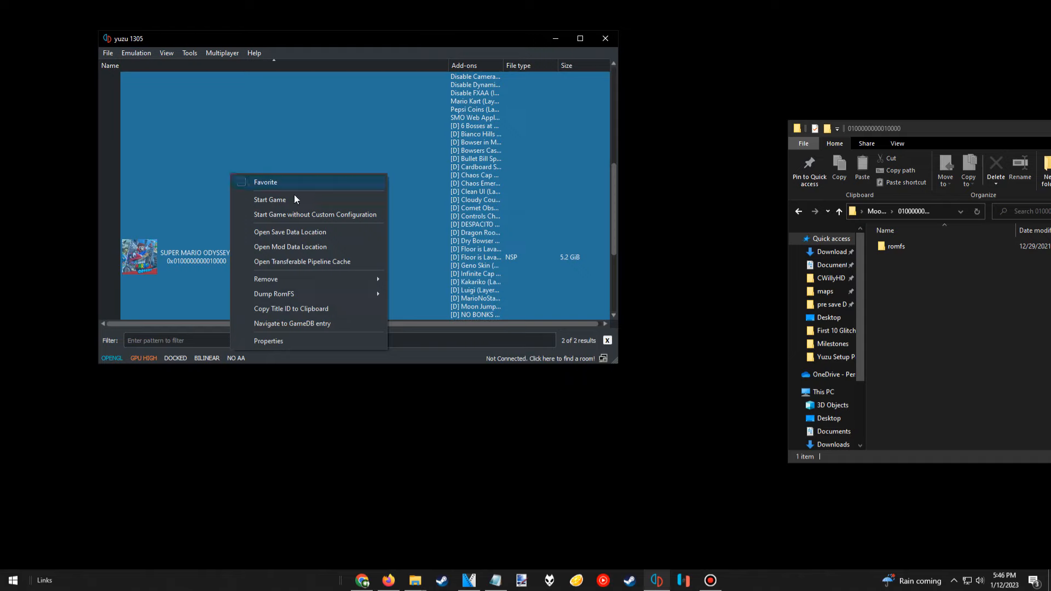
pyautogui.moveTo(291, 247)
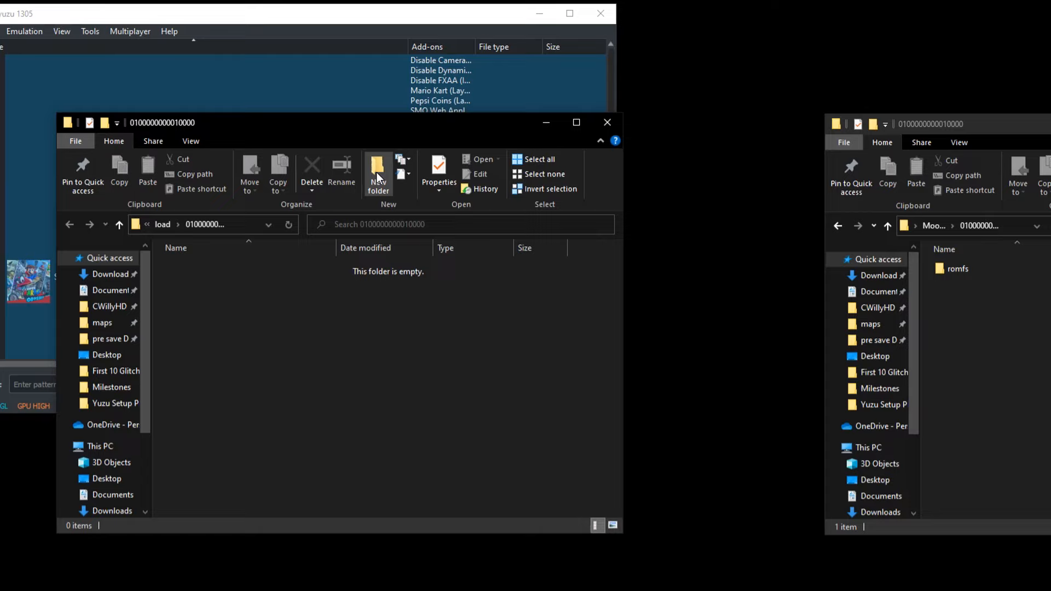
# Step: Create a Moon Jump folder in the game's mod load folder and open it
pyautogui.click(377, 171)
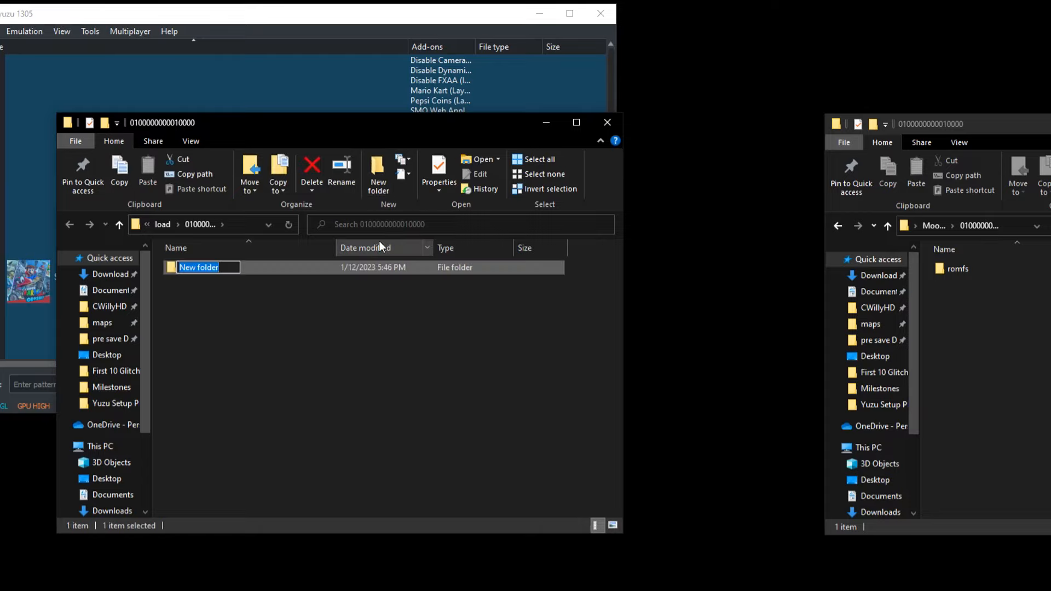
pyautogui.write('Moon Jump')
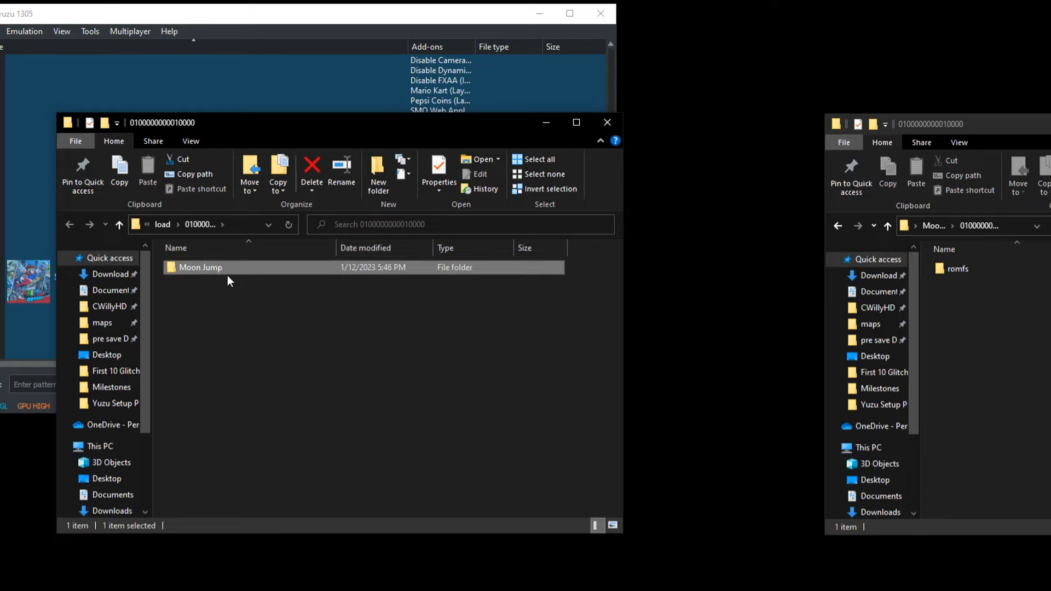
pyautogui.doubleClick(199, 267)
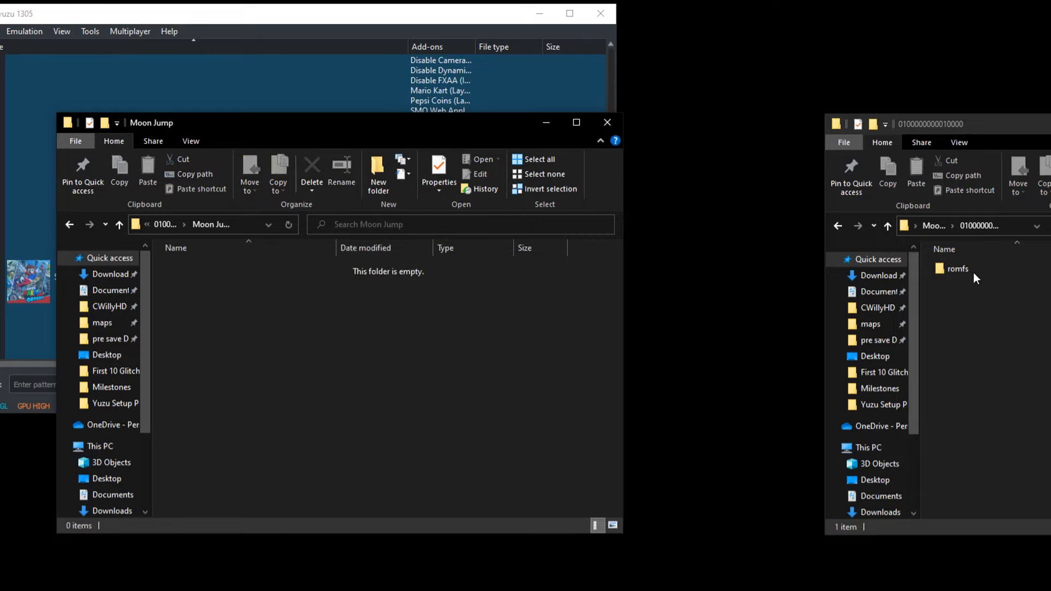
# Step: Move the mod's romfs folder into the Moon Jump folder
pyautogui.click(956, 268)
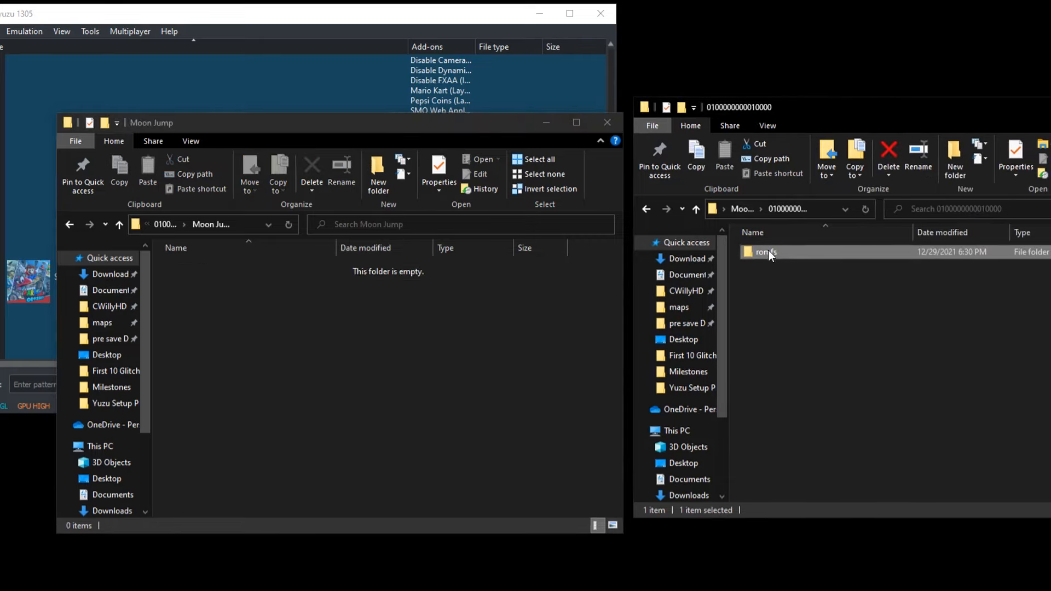
pyautogui.moveTo(766, 252); pyautogui.dragTo(438, 312)
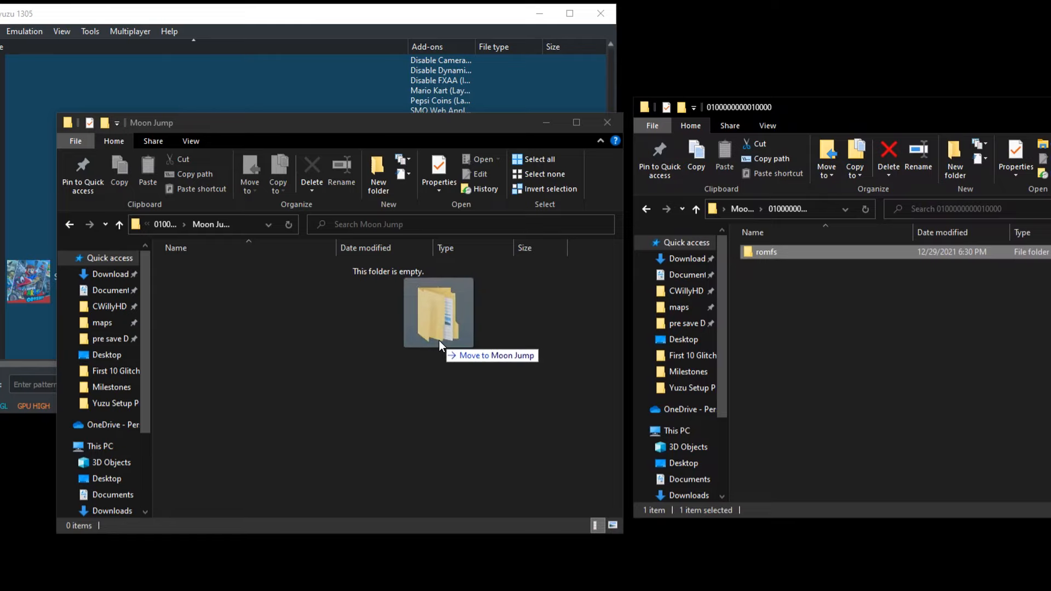
pyautogui.moveTo(766, 252); pyautogui.dragTo(437, 313)
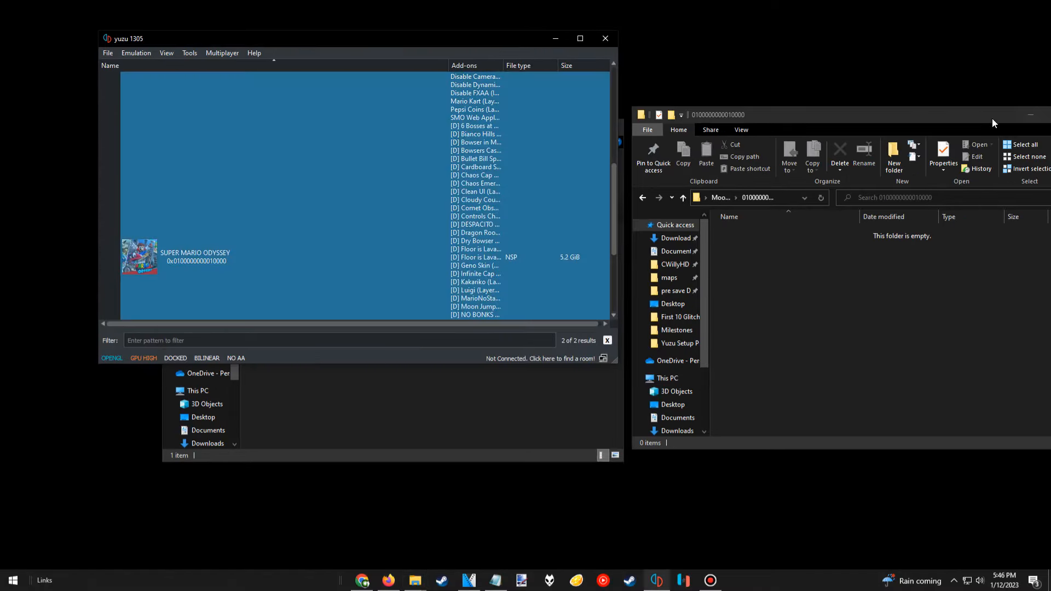
# Step: Tick the Moon Jump add-on in Super Mario Odyssey's properties, save it, and launch the game
pyautogui.rightClick(195, 256)
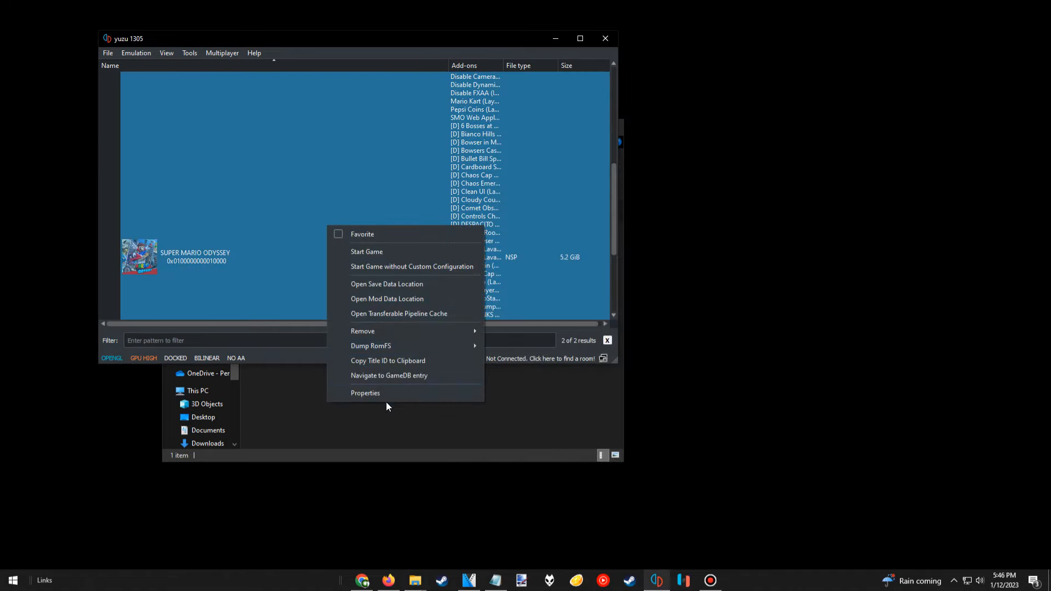
pyautogui.moveTo(386, 393)
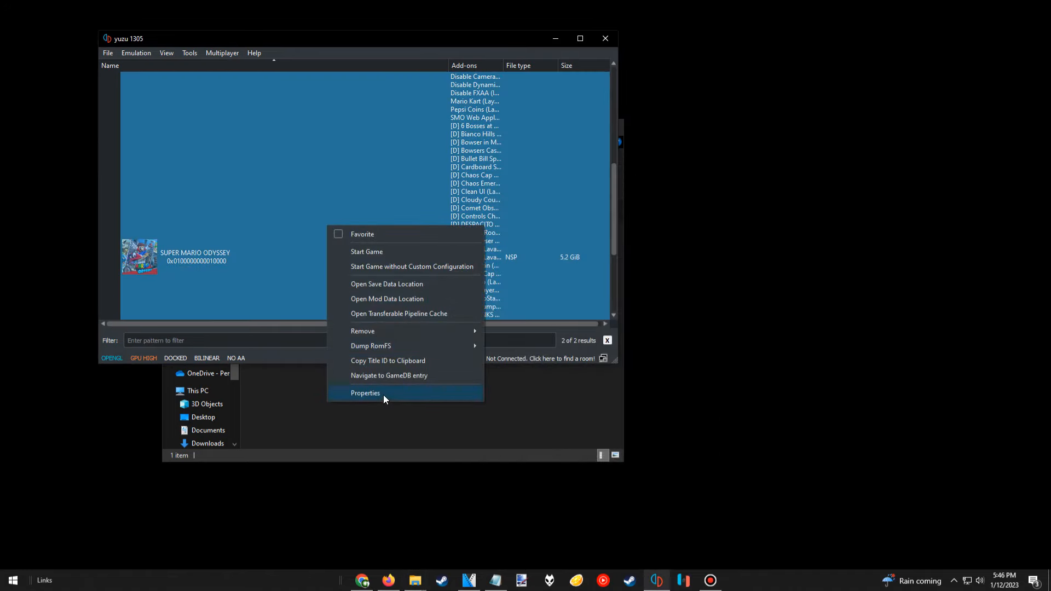
pyautogui.click(365, 393)
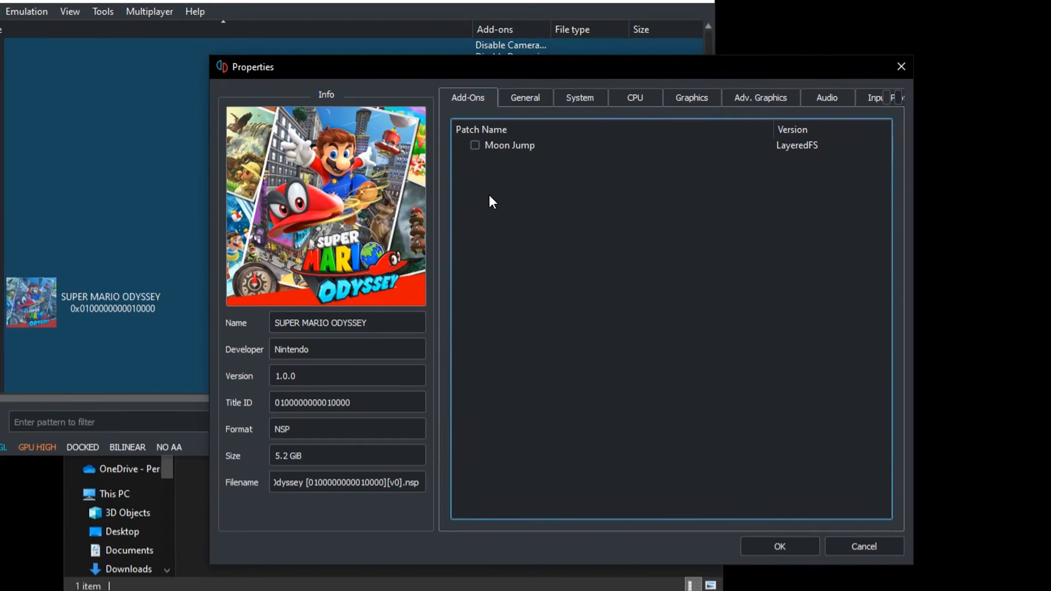
pyautogui.click(474, 144)
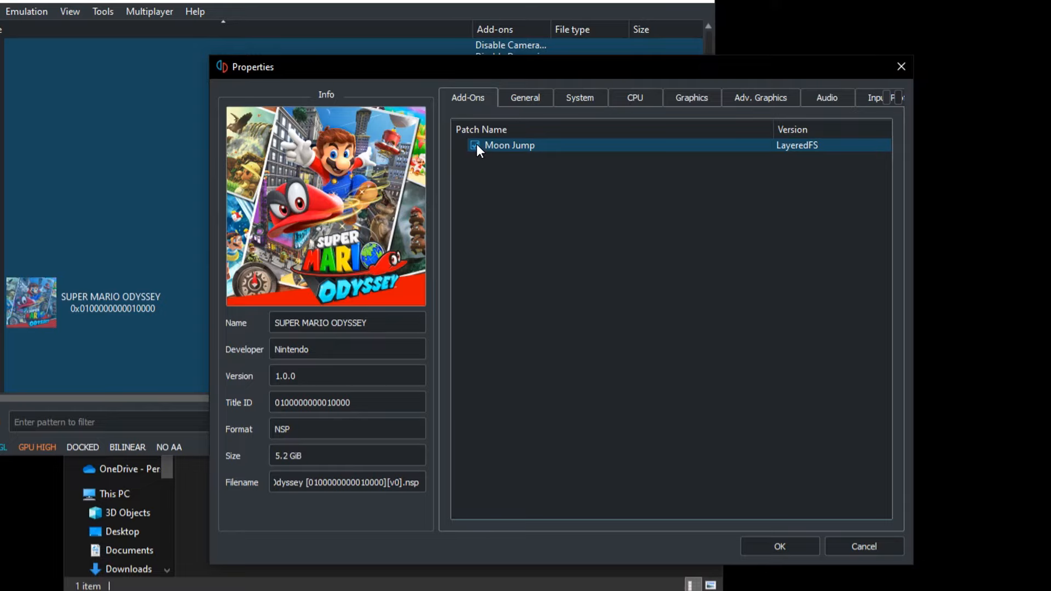
pyautogui.click(474, 144)
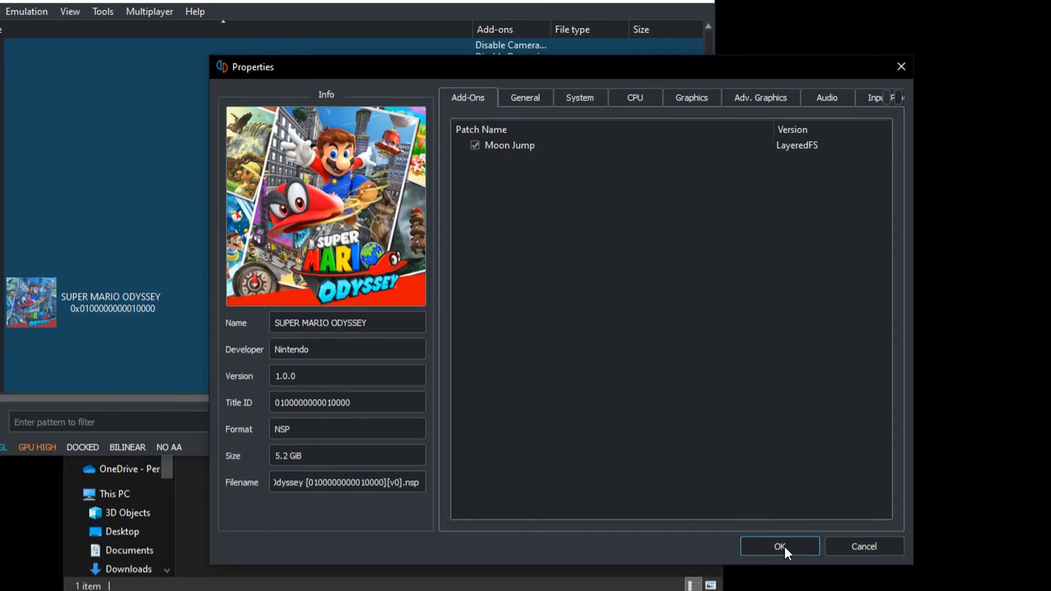
pyautogui.click(778, 546)
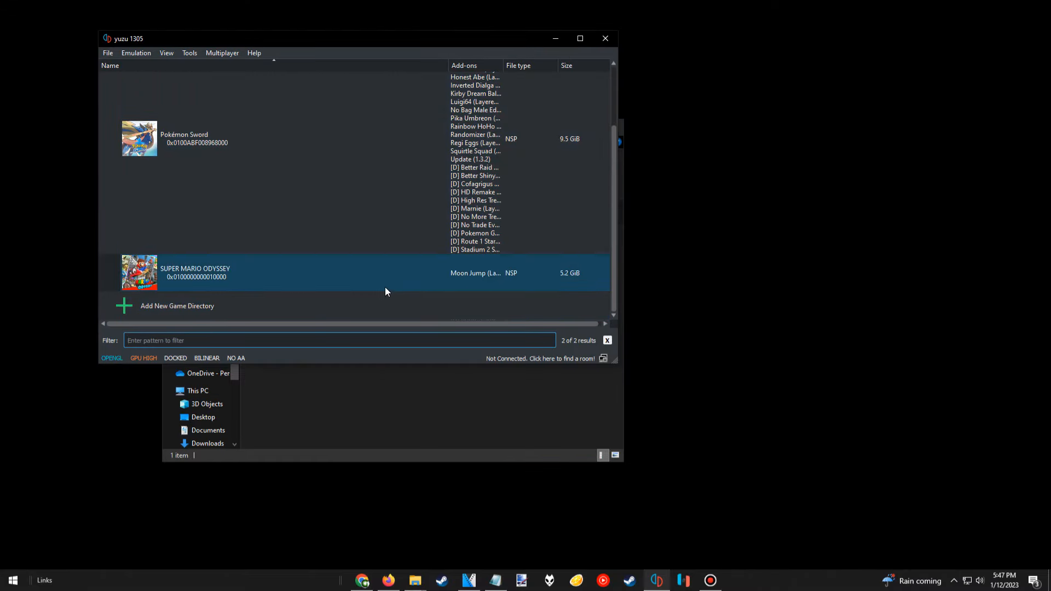
pyautogui.doubleClick(195, 272)
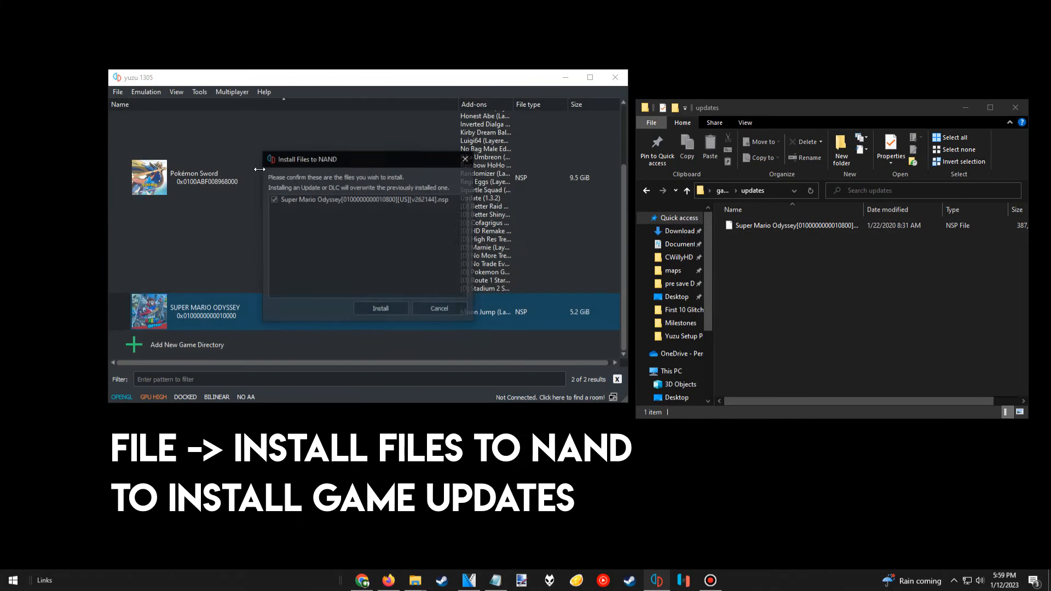
# Step: Confirm installing the Super Mario Odyssey update file, then open romfs inside the Moon Jump folder
pyautogui.click(379, 309)
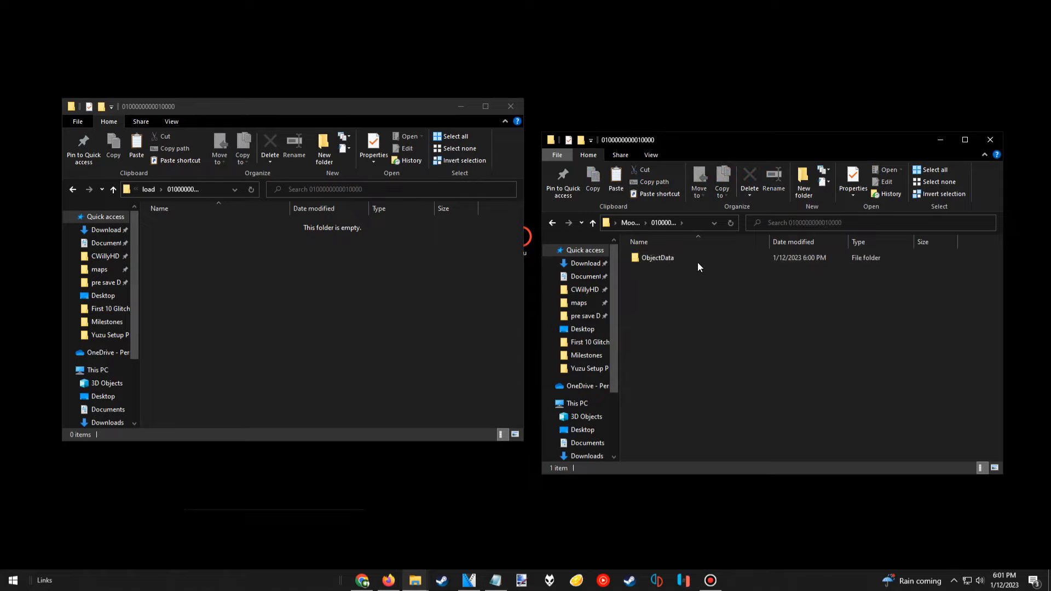
pyautogui.click(657, 257)
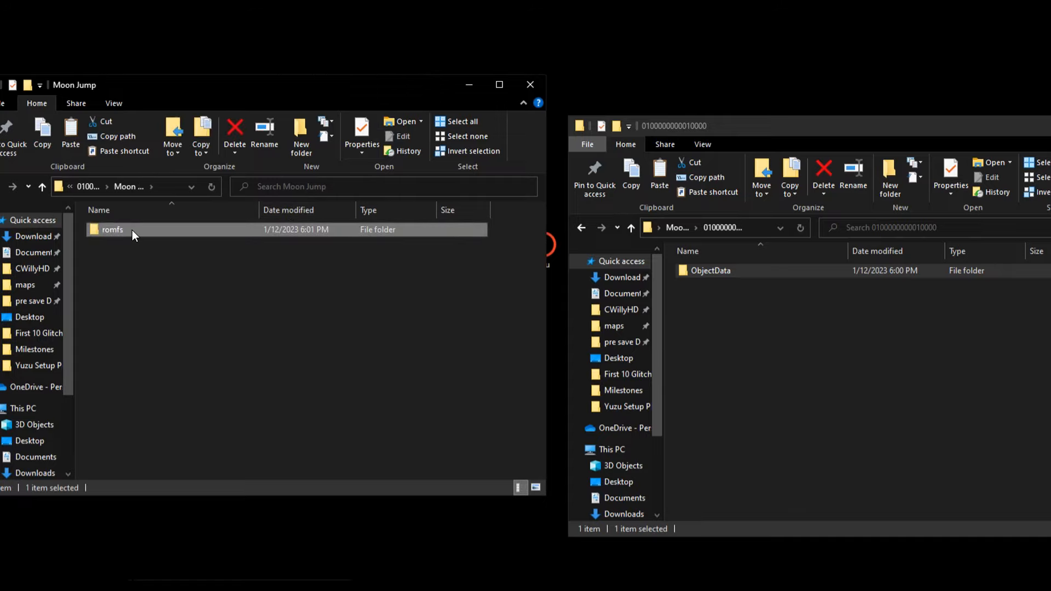
pyautogui.doubleClick(112, 229)
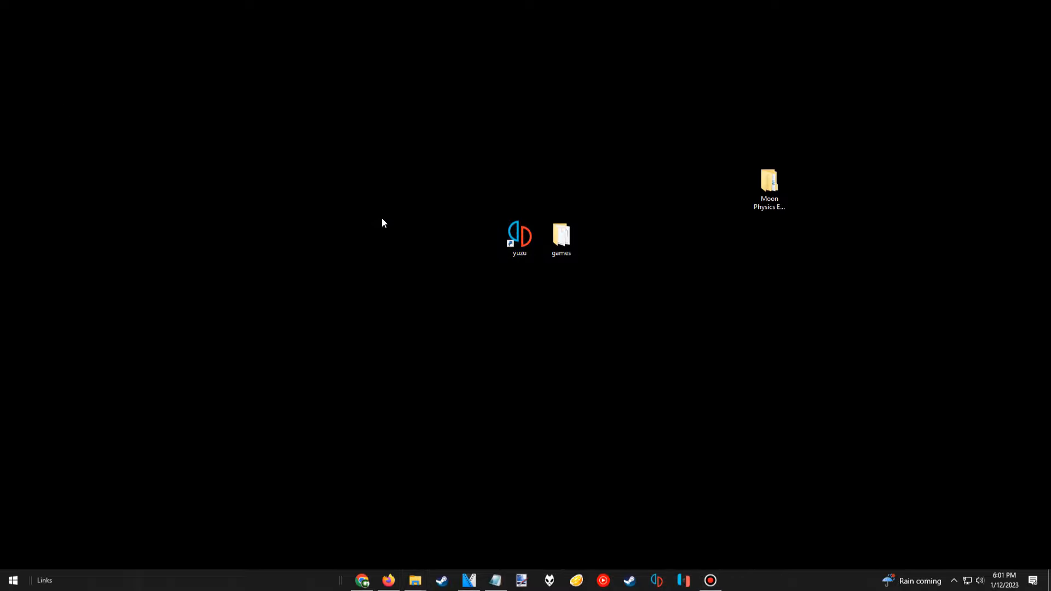
# Step: Launch yuzu and open Super Mario Odyssey's properties showing Moon Jump and Update 1.3.0 add-ons
pyautogui.doubleClick(519, 236)
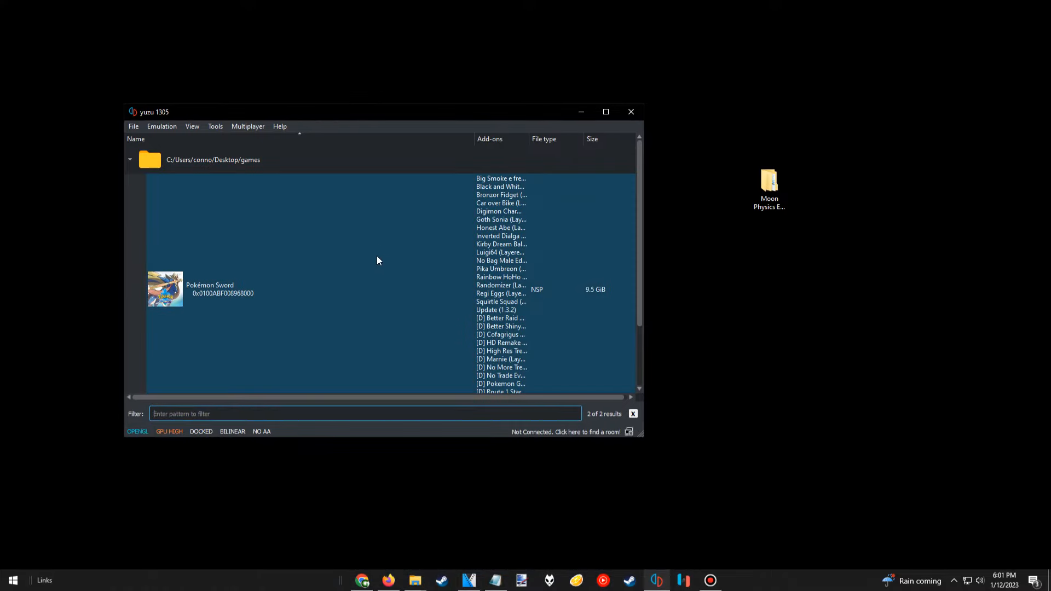
pyautogui.rightClick(220, 346)
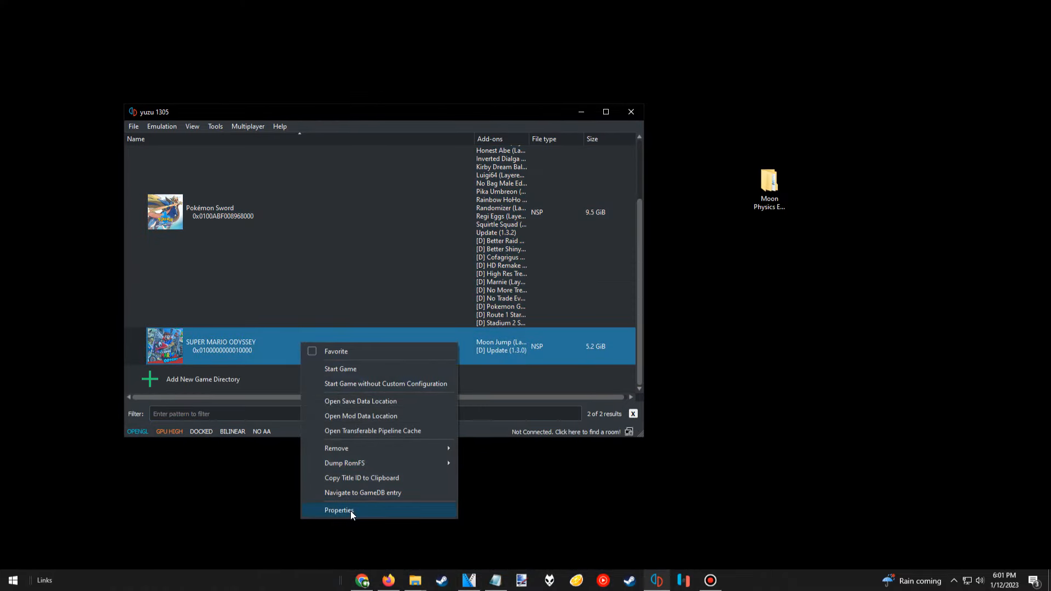
pyautogui.click(339, 510)
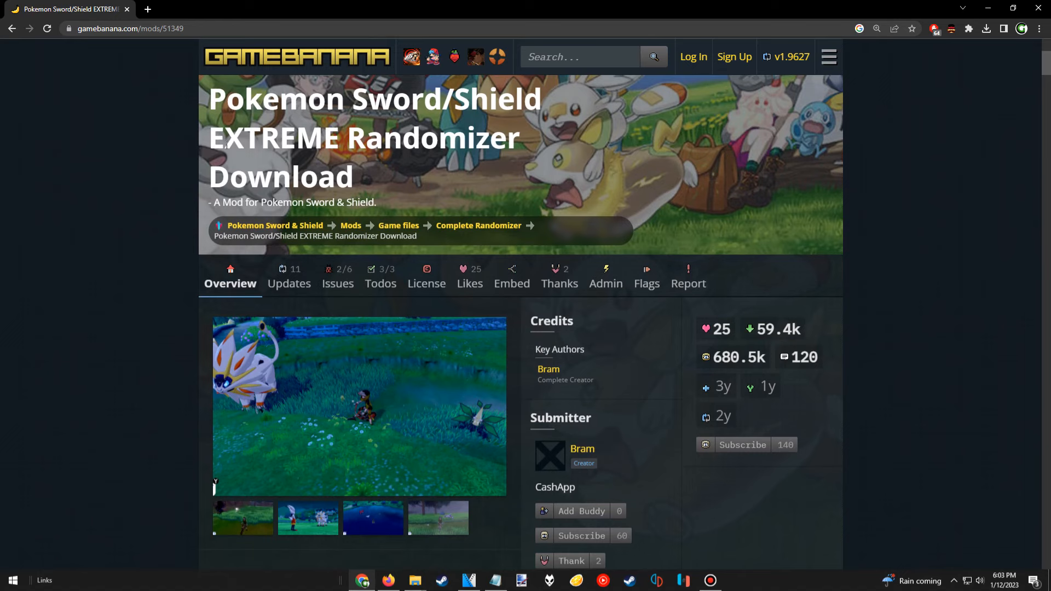
# Step: Scroll the BDSP Randomizer Tools page down to its video and screenshots
pyautogui.scroll(-3)
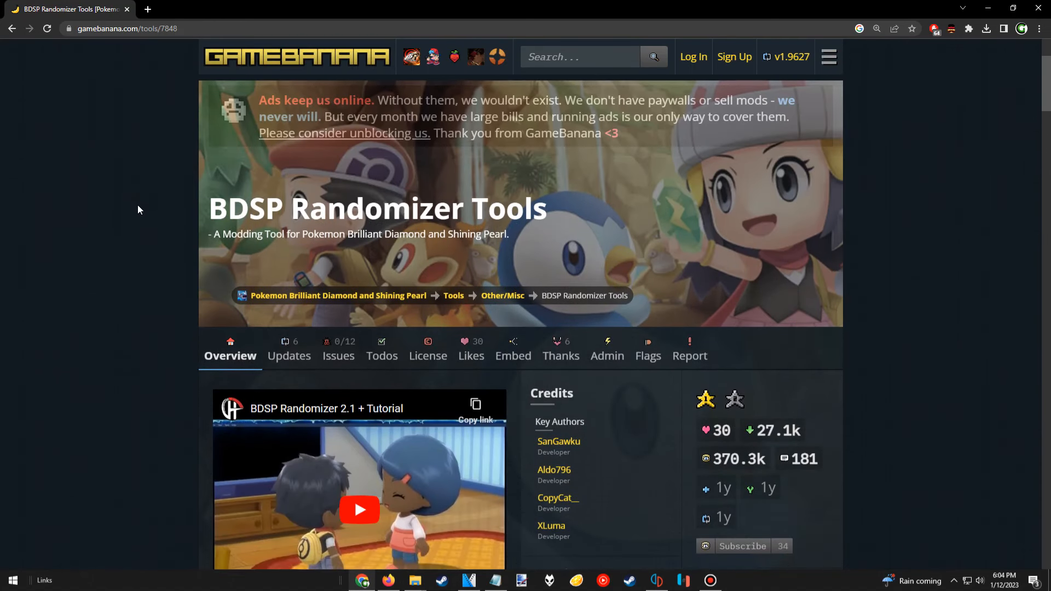
pyautogui.scroll(-3)
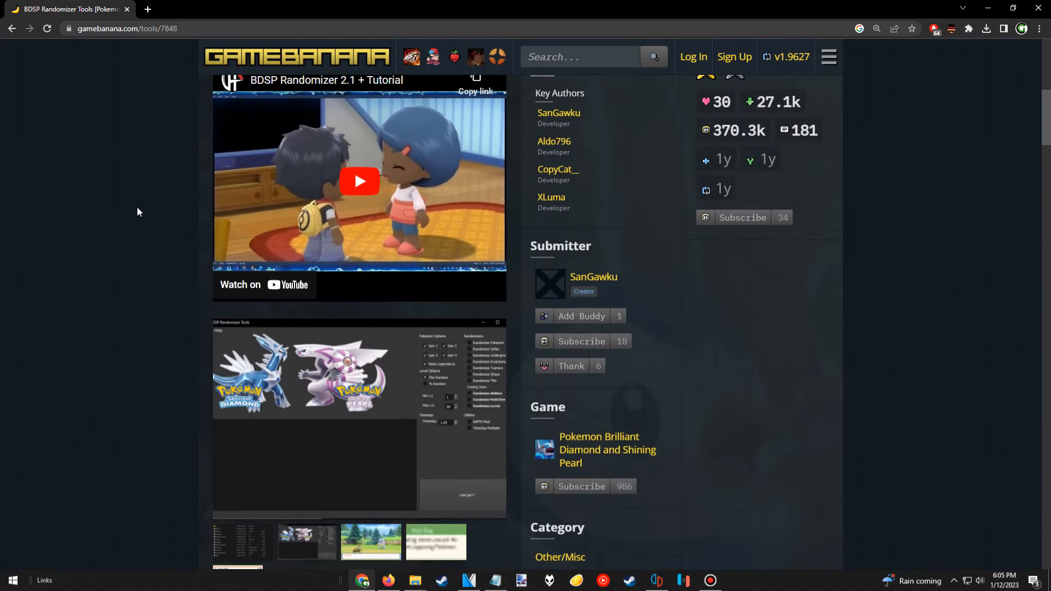